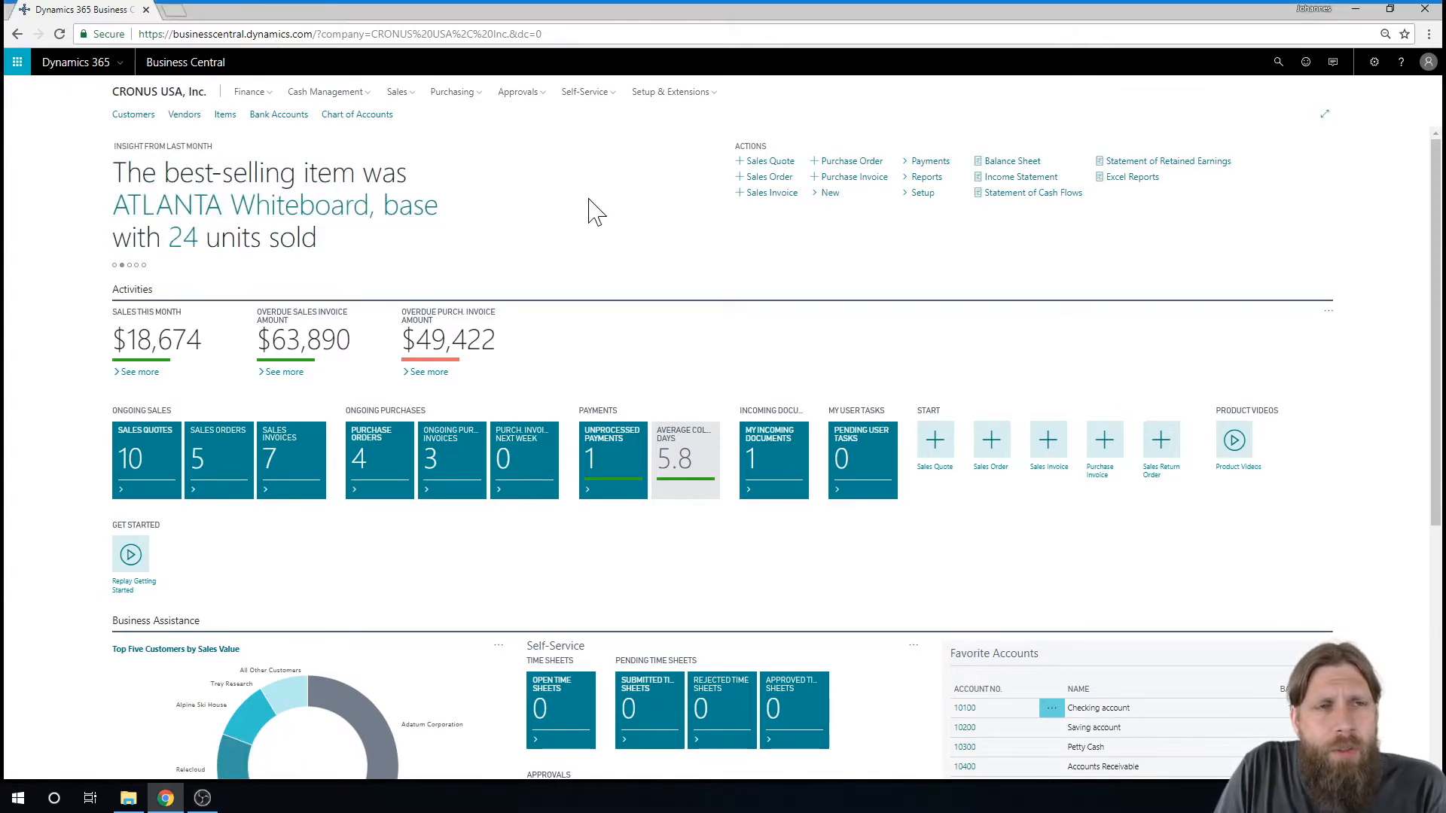
# Step: Show the Items list with Coffee Beans, Ground Coffee and other stock
pyautogui.click(224, 113)
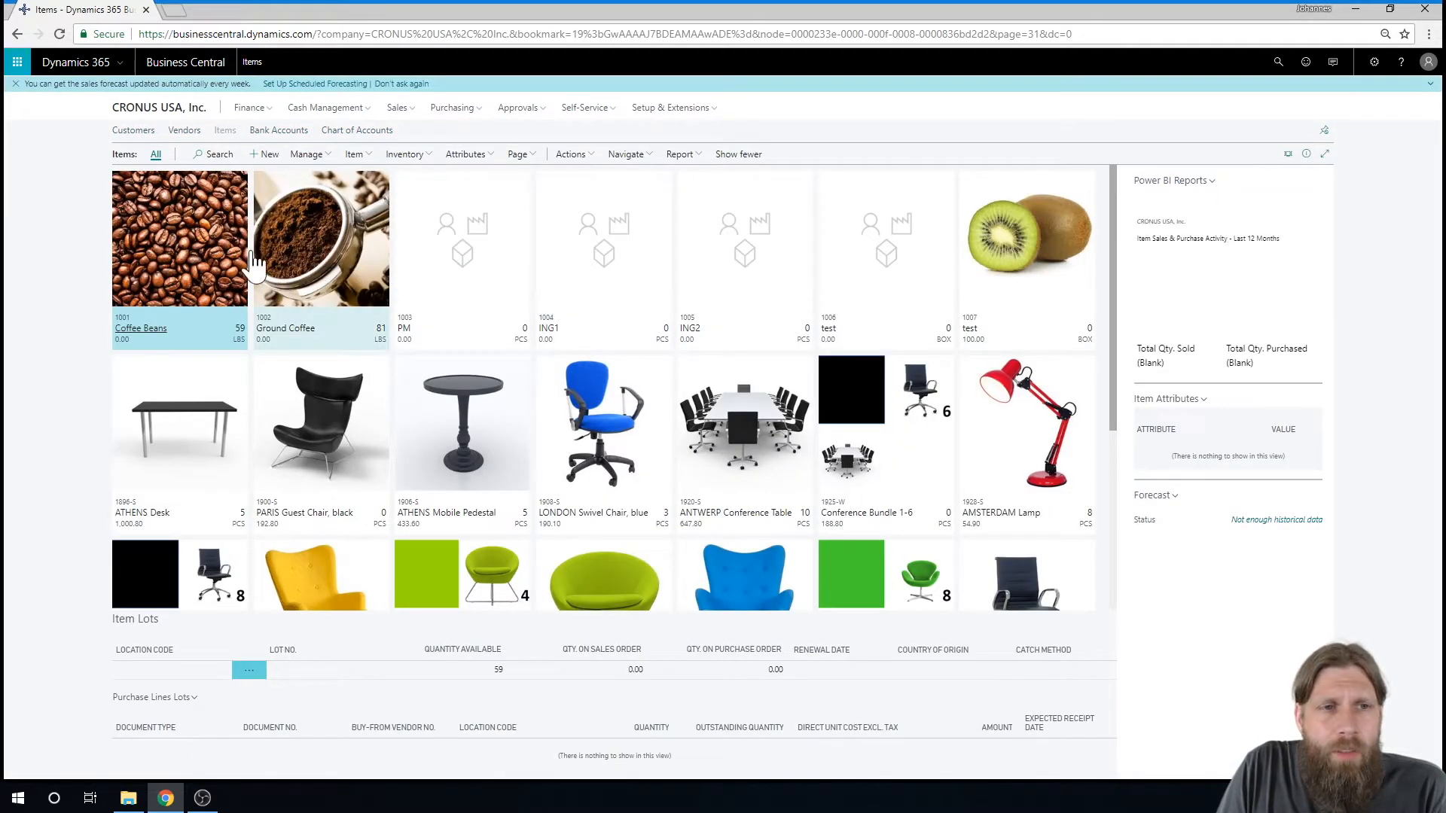
pyautogui.moveTo(314, 213)
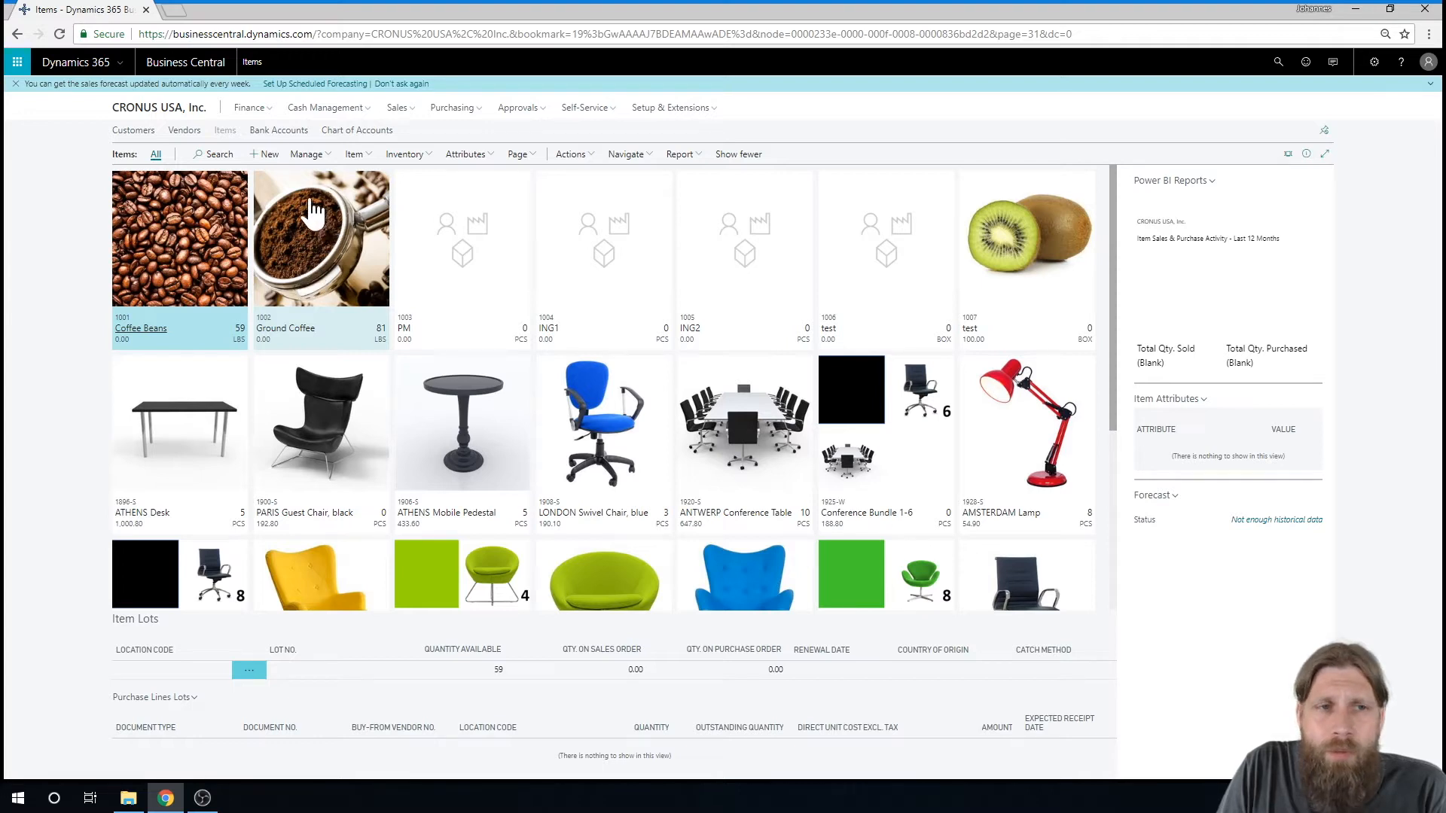
pyautogui.moveTo(434, 262)
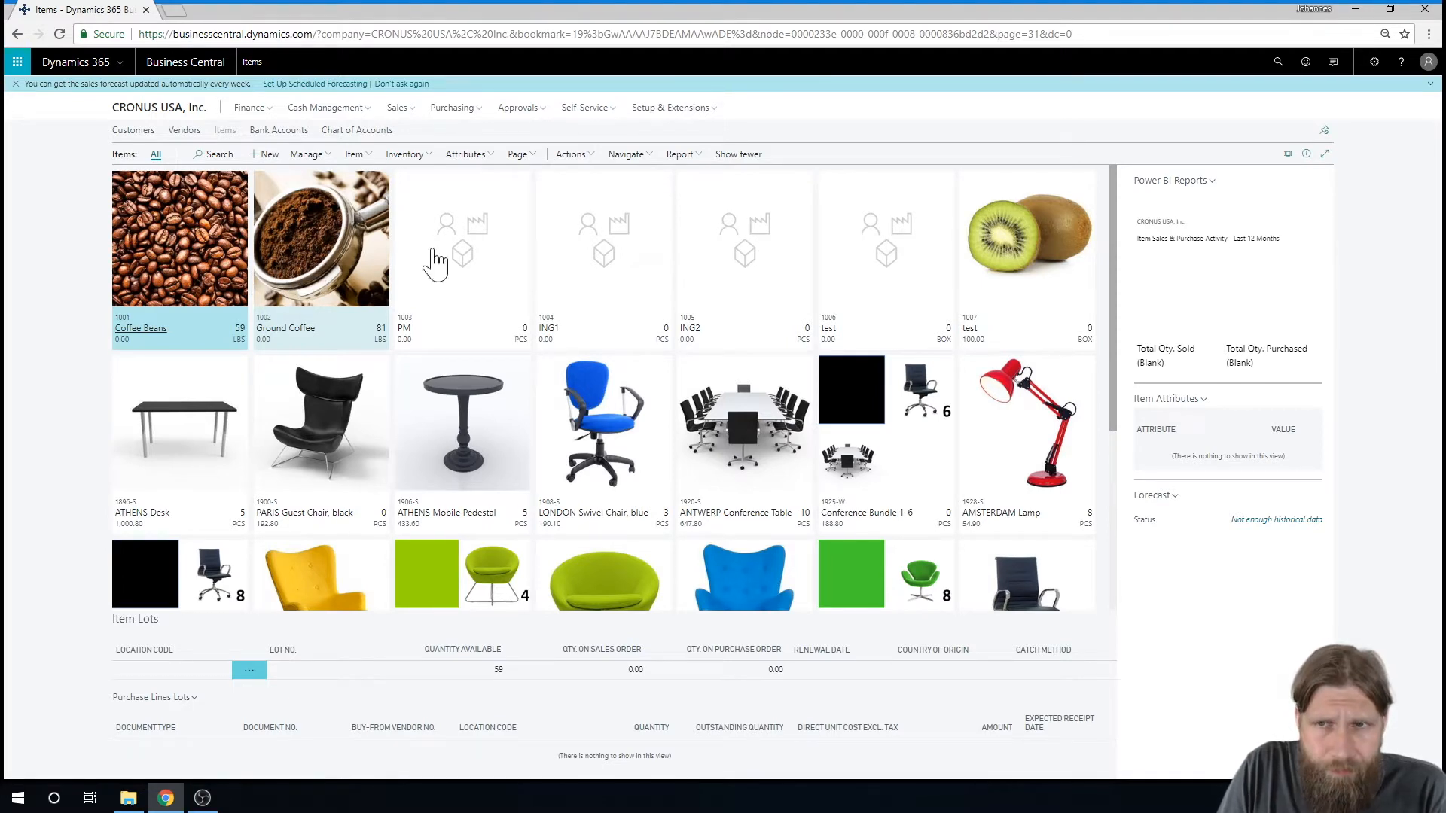
pyautogui.moveTo(386, 251)
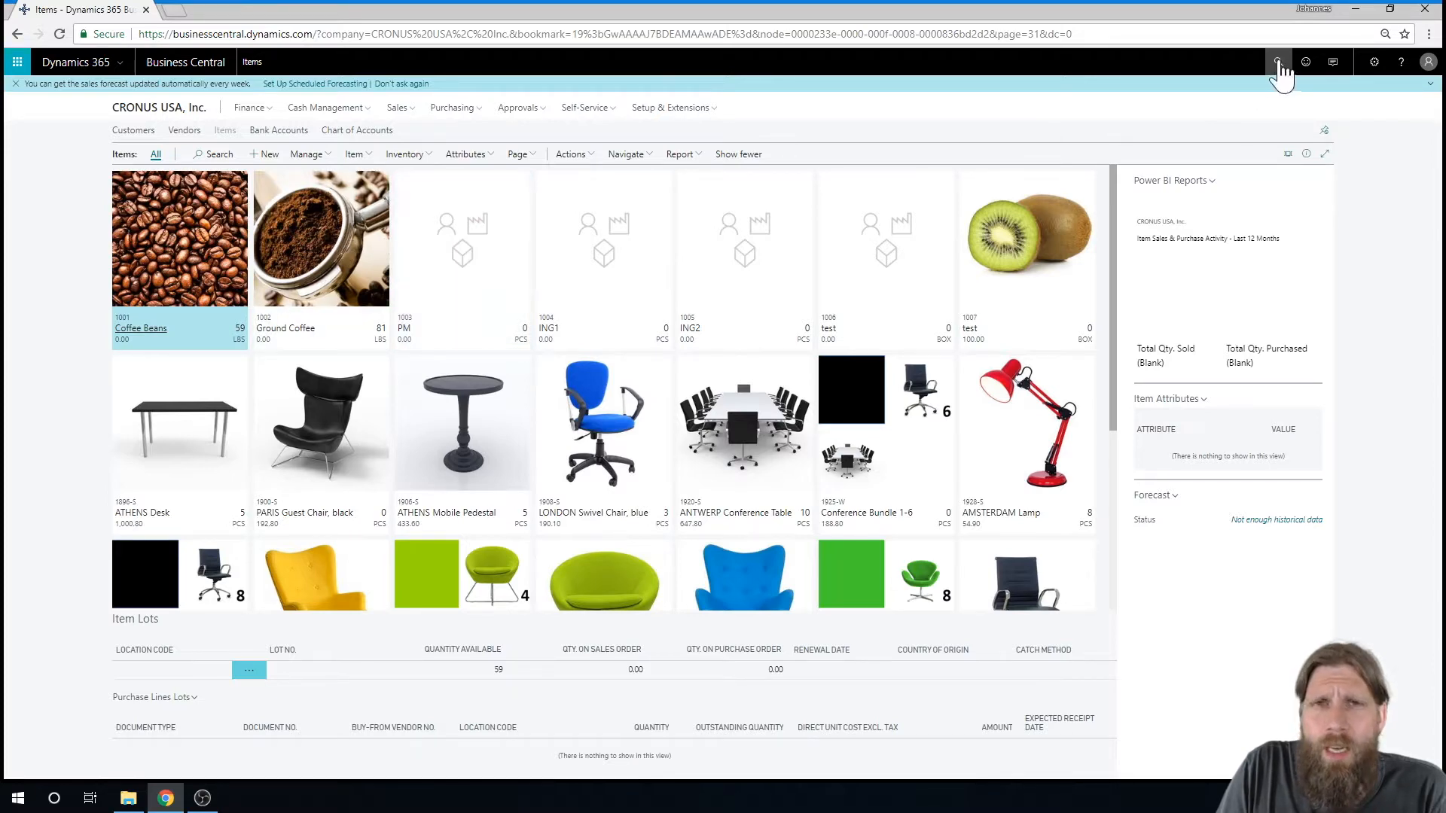
# Step: Find Released Prod. Orders via search 'release' and open order 101005 for Ground Coffee
pyautogui.click(1279, 62)
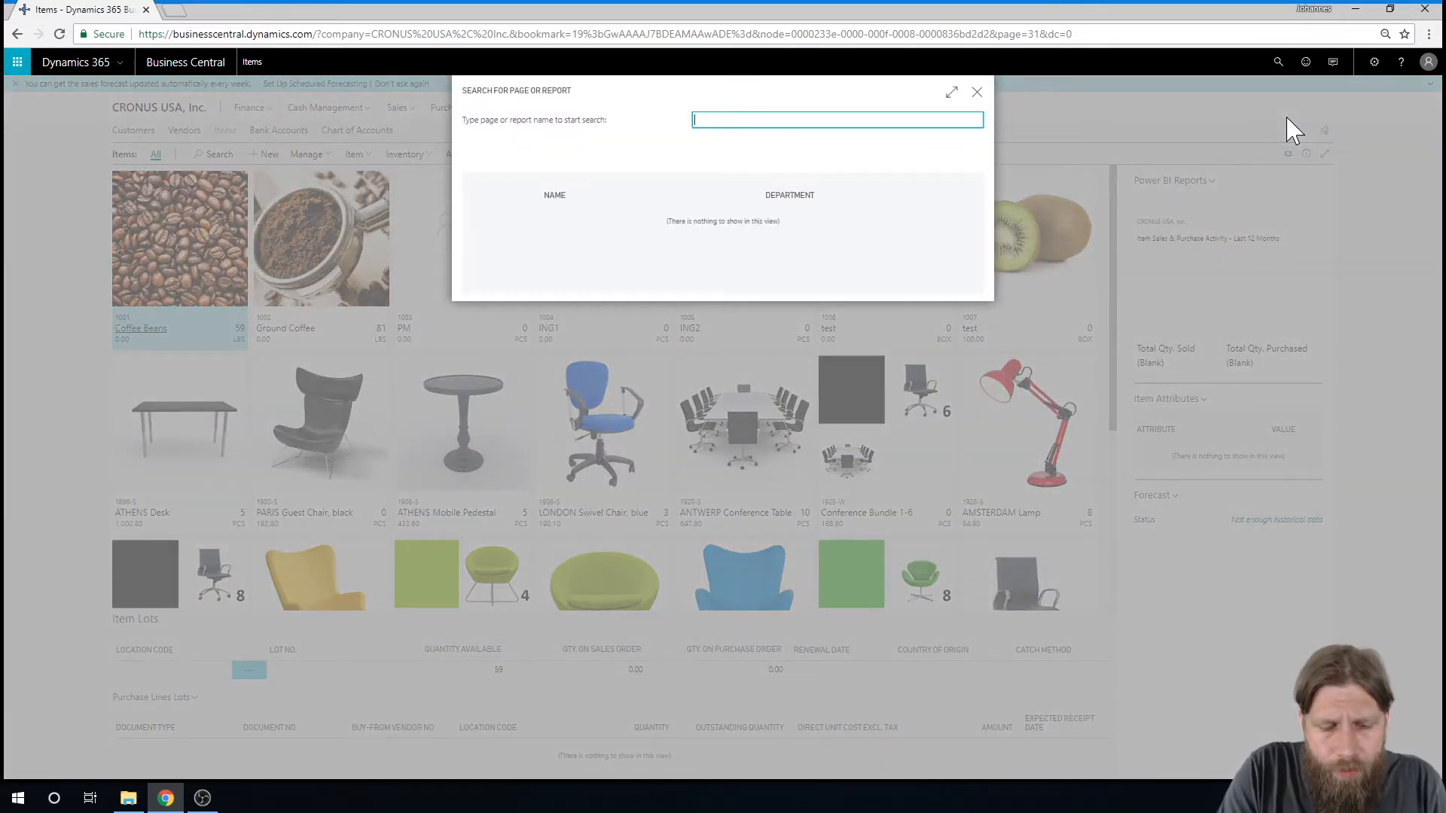
pyautogui.write('released')
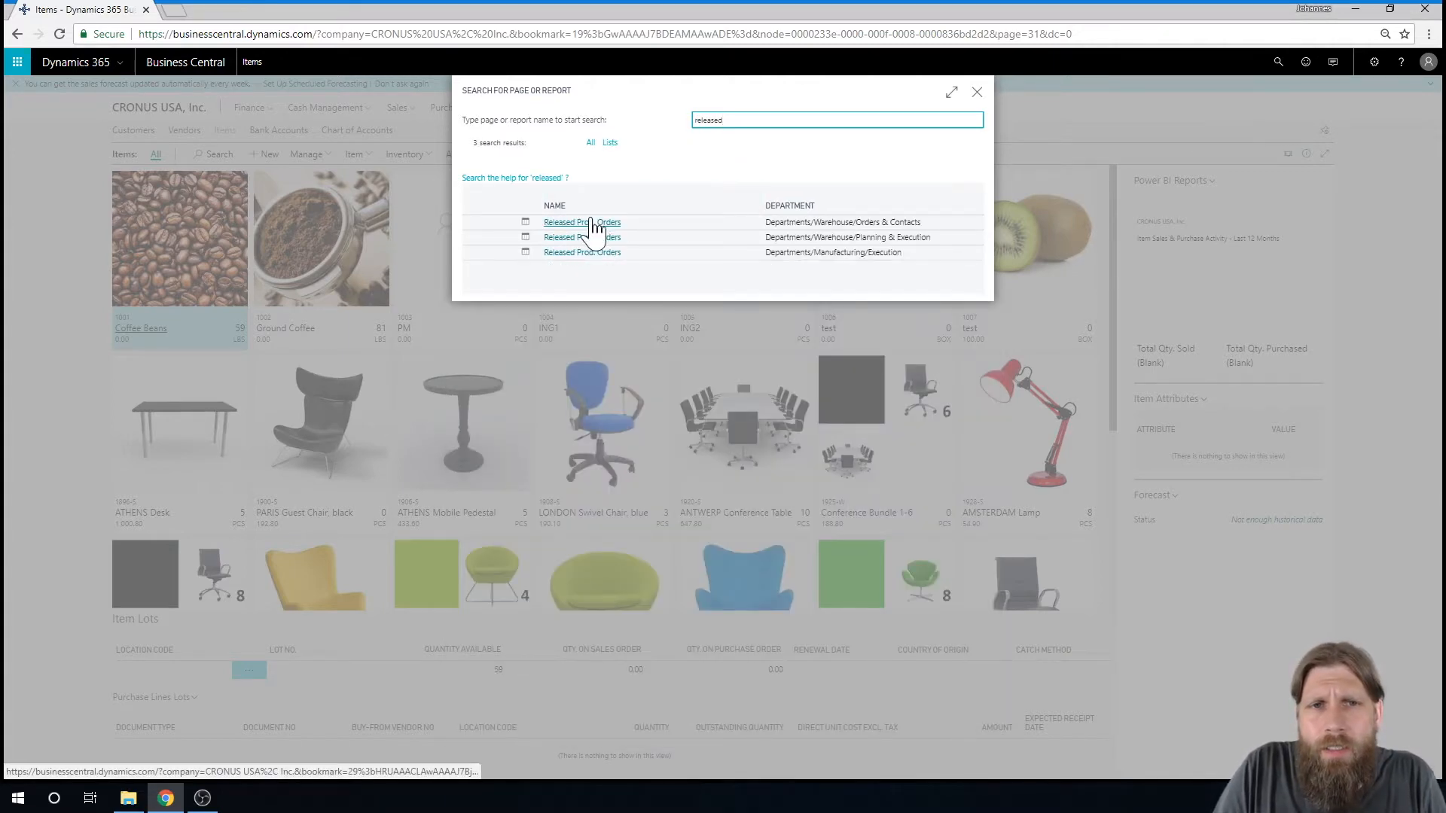
pyautogui.click(581, 223)
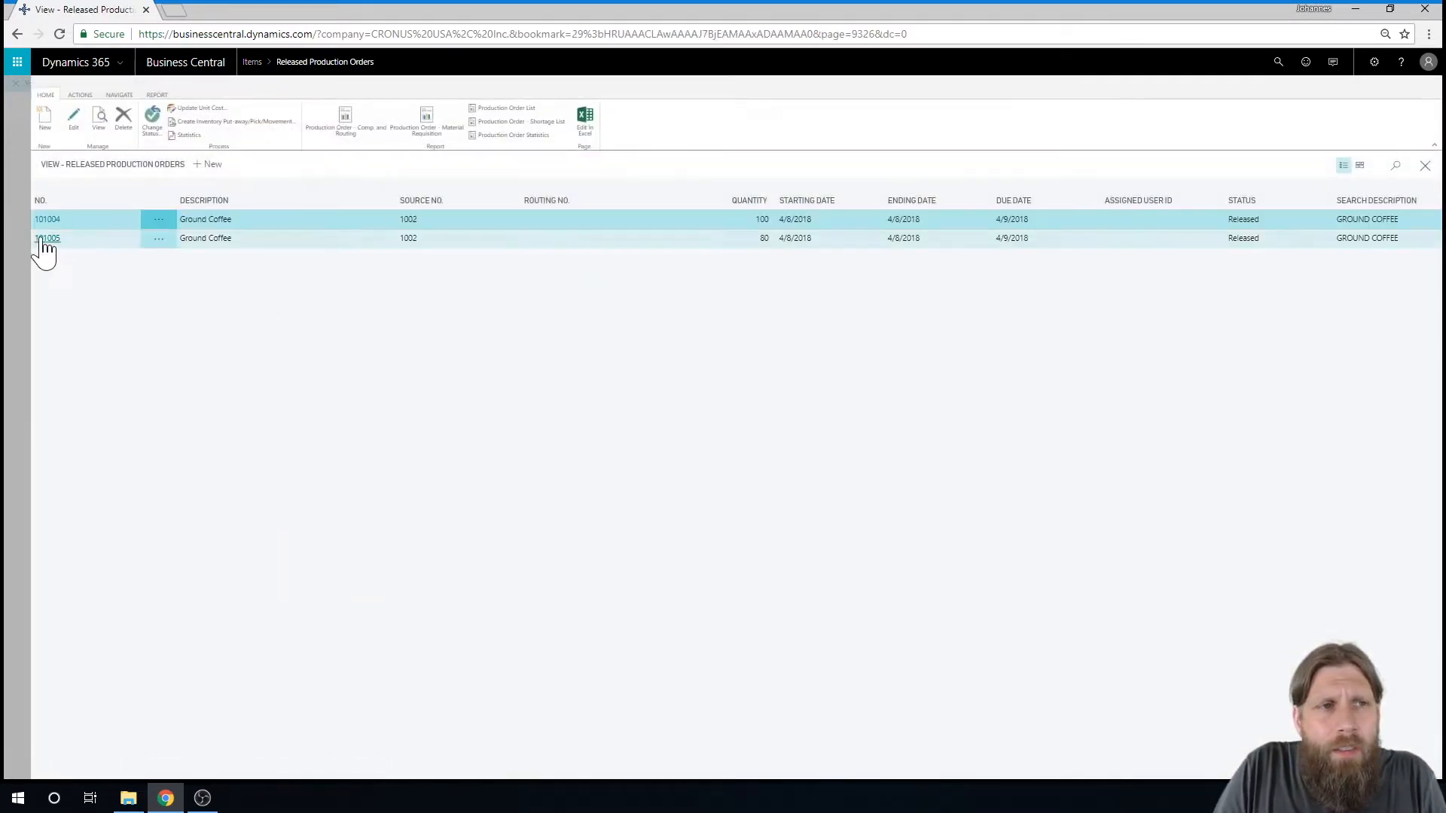
pyautogui.moveTo(47, 238)
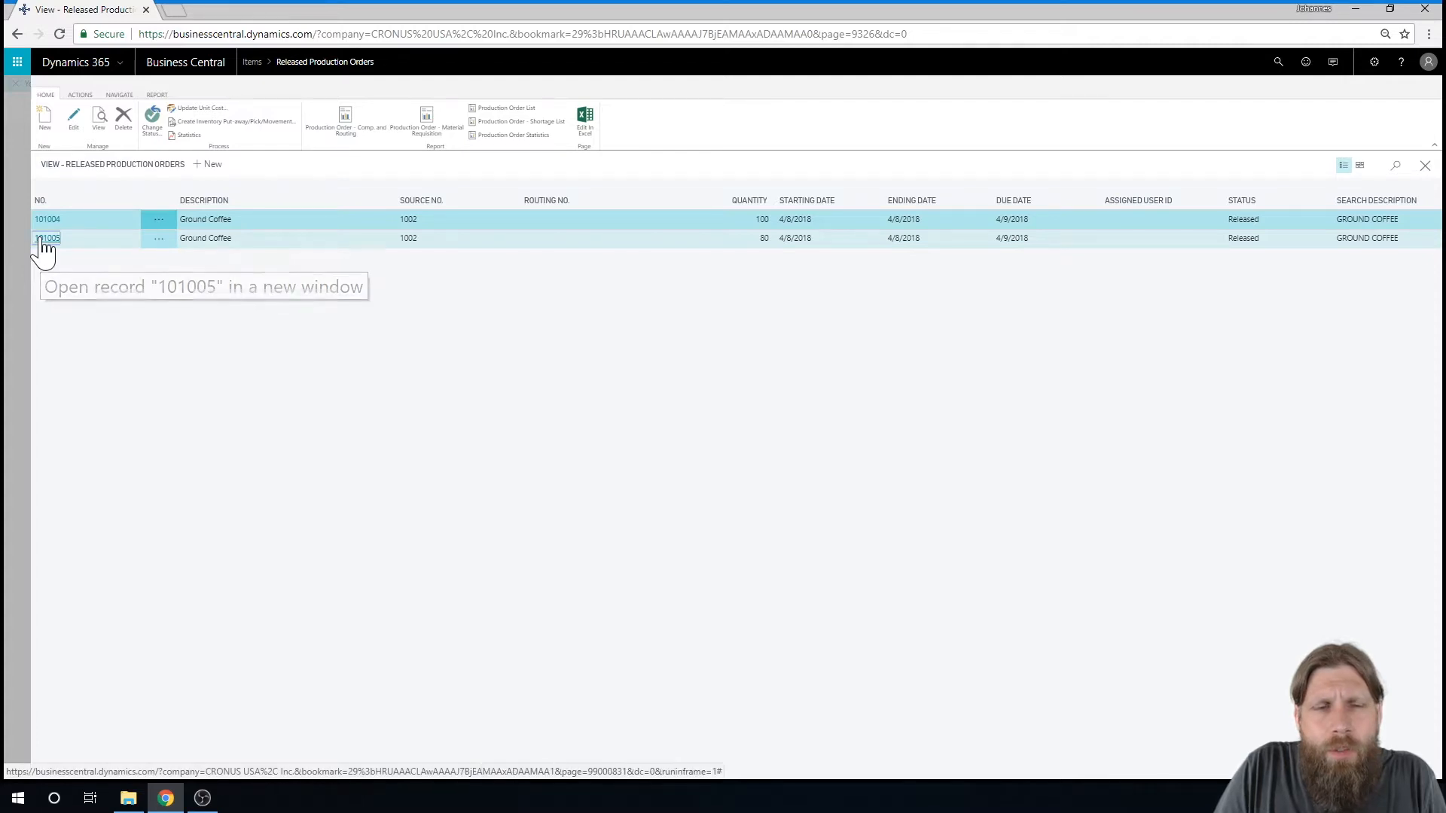
pyautogui.click(46, 238)
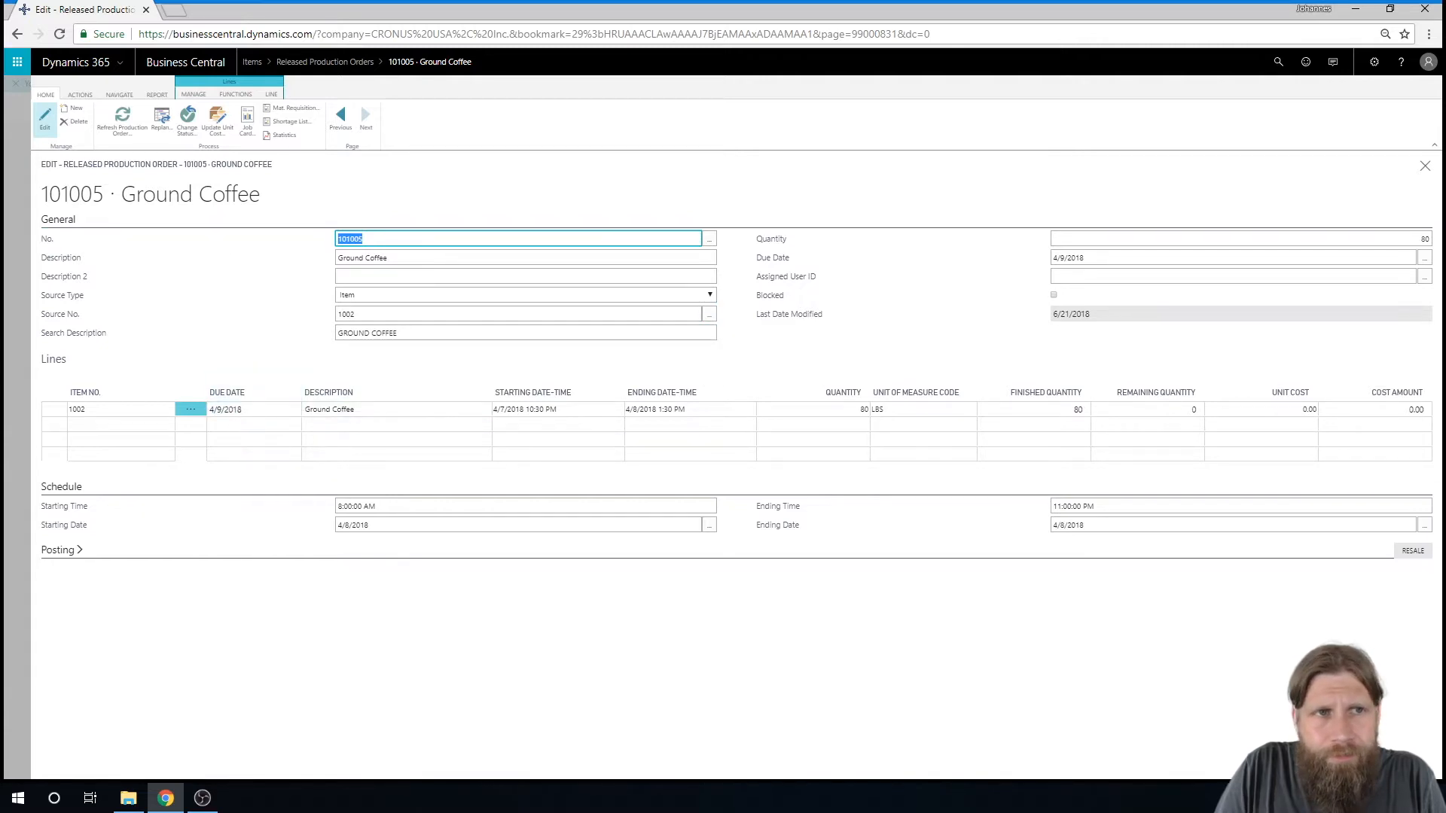
# Step: Go to Order Planning for production order 101005 via the Line, Navigate, Planning action
pyautogui.click(195, 93)
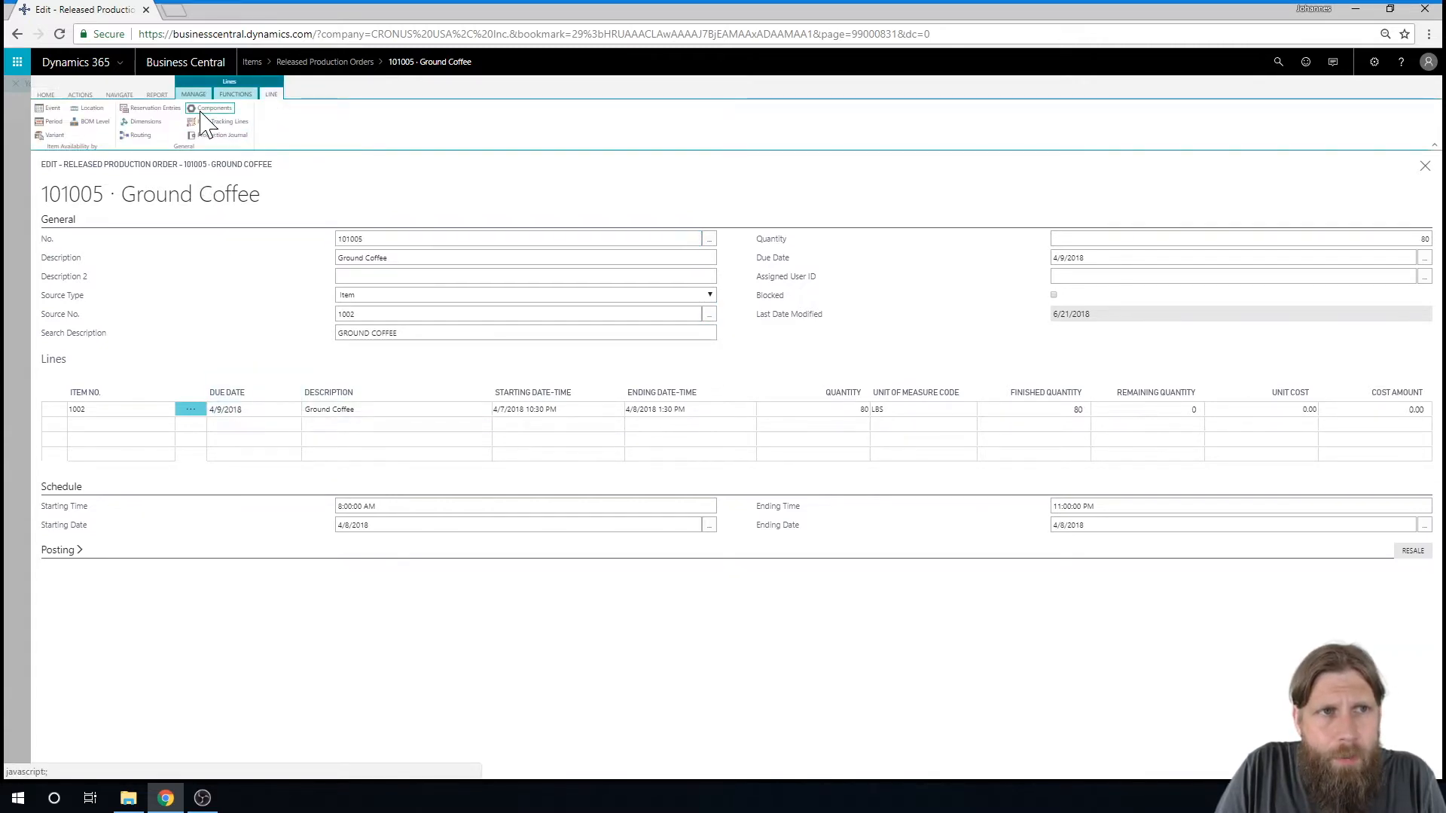
pyautogui.click(214, 109)
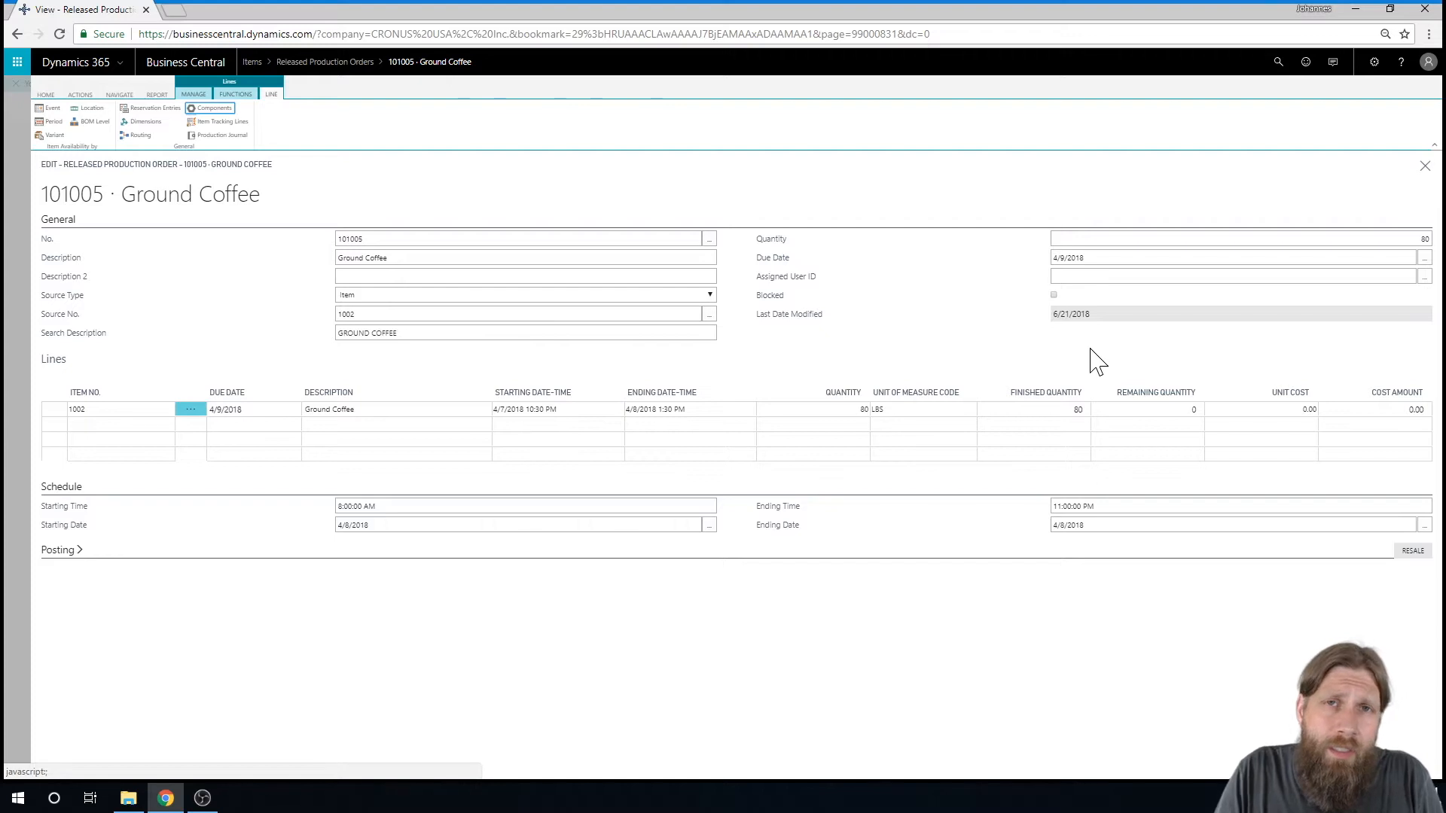
pyautogui.moveTo(733, 378)
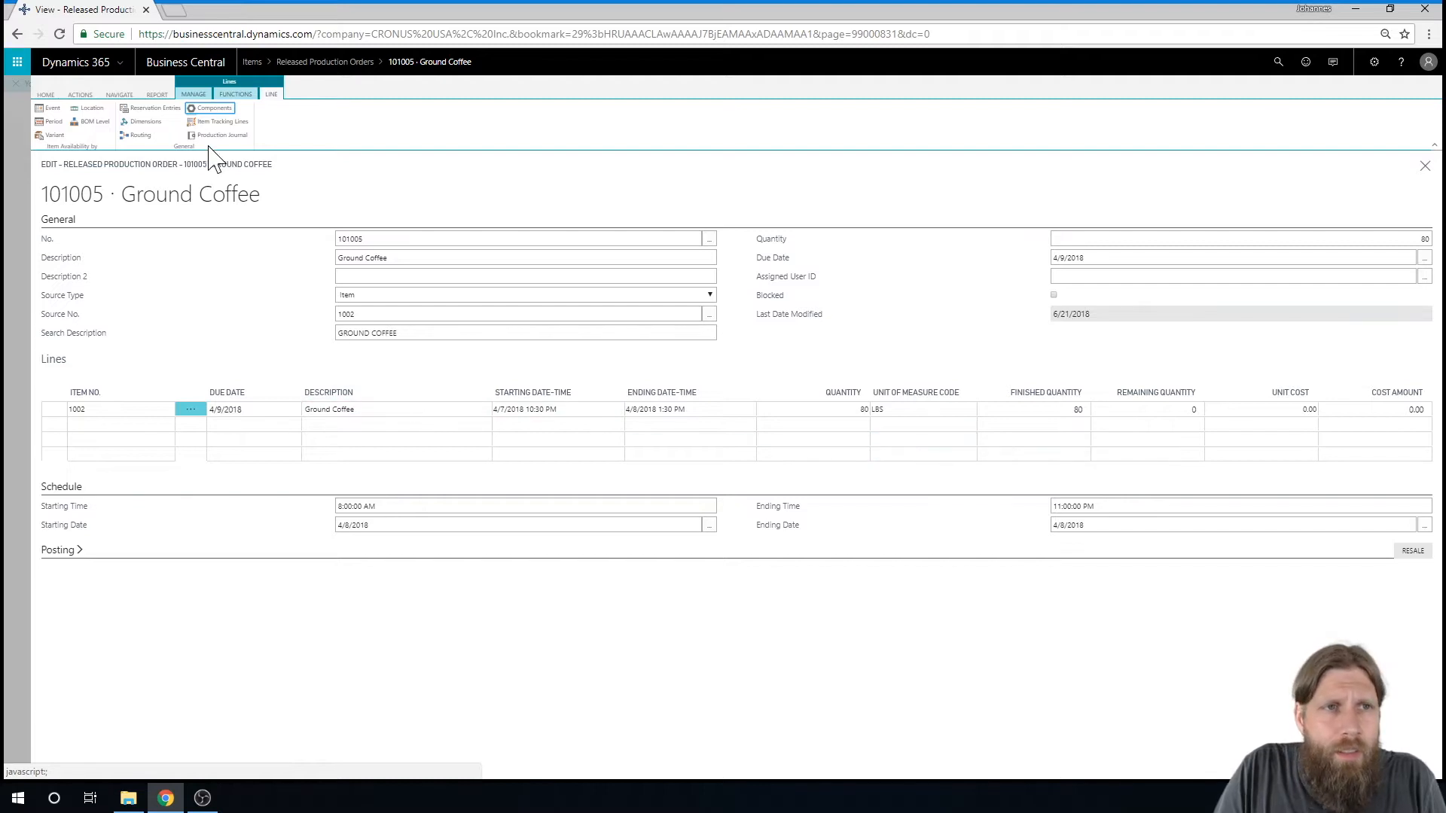
pyautogui.moveTo(282, 161)
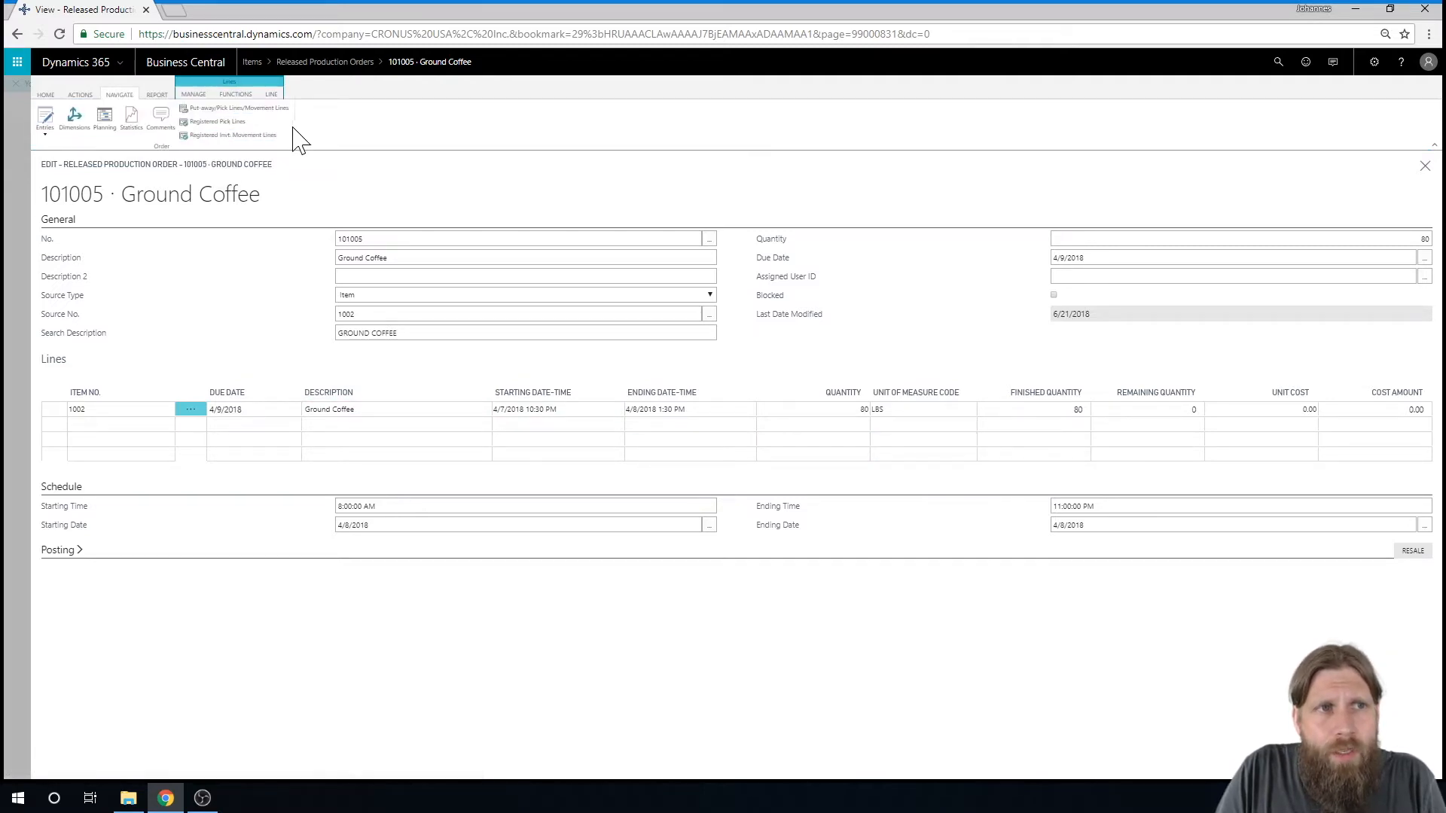
pyautogui.click(104, 120)
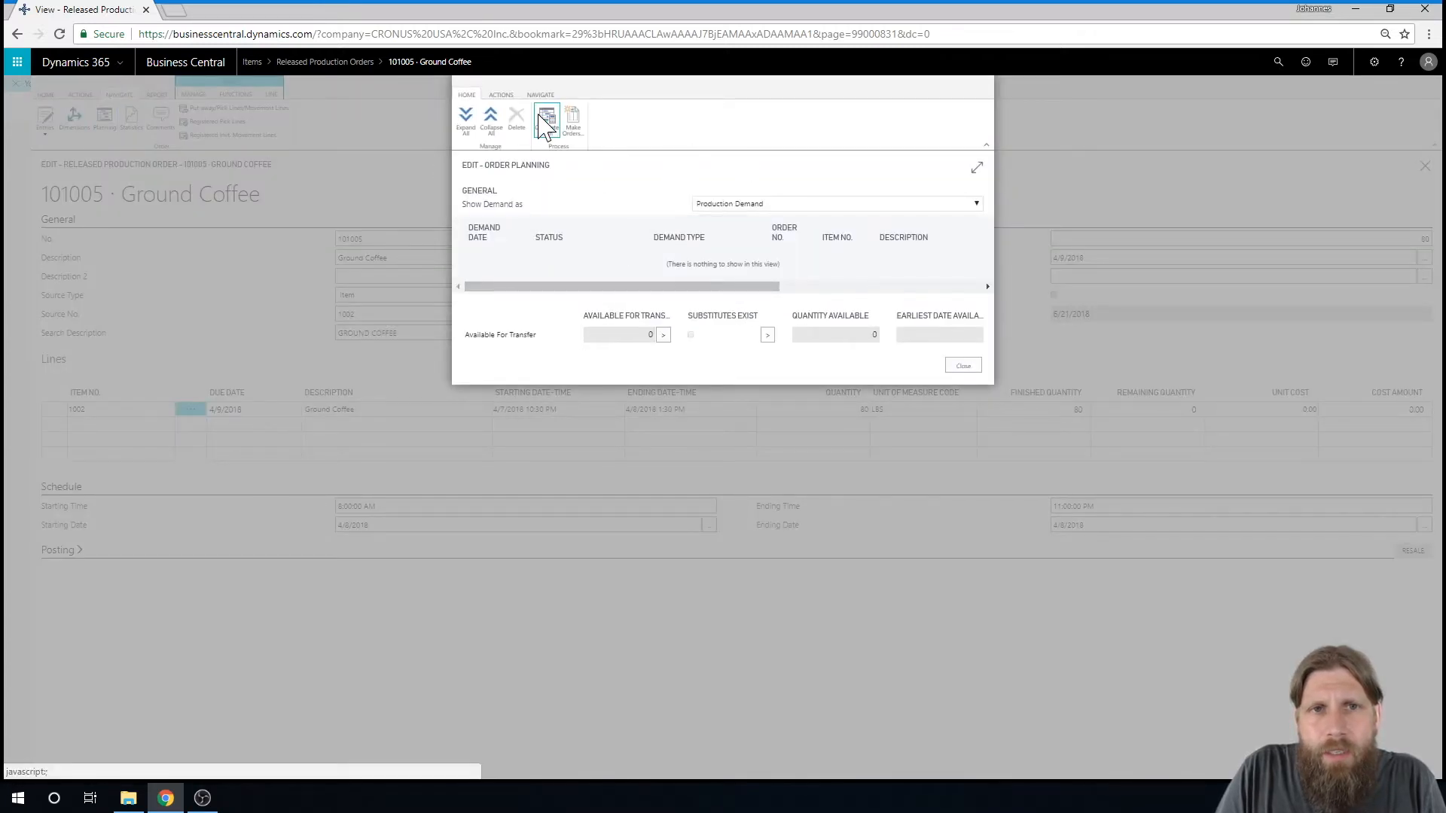
# Step: Calculate Plan and select the Coffee Beans purchase line's Supply From field
pyautogui.click(545, 120)
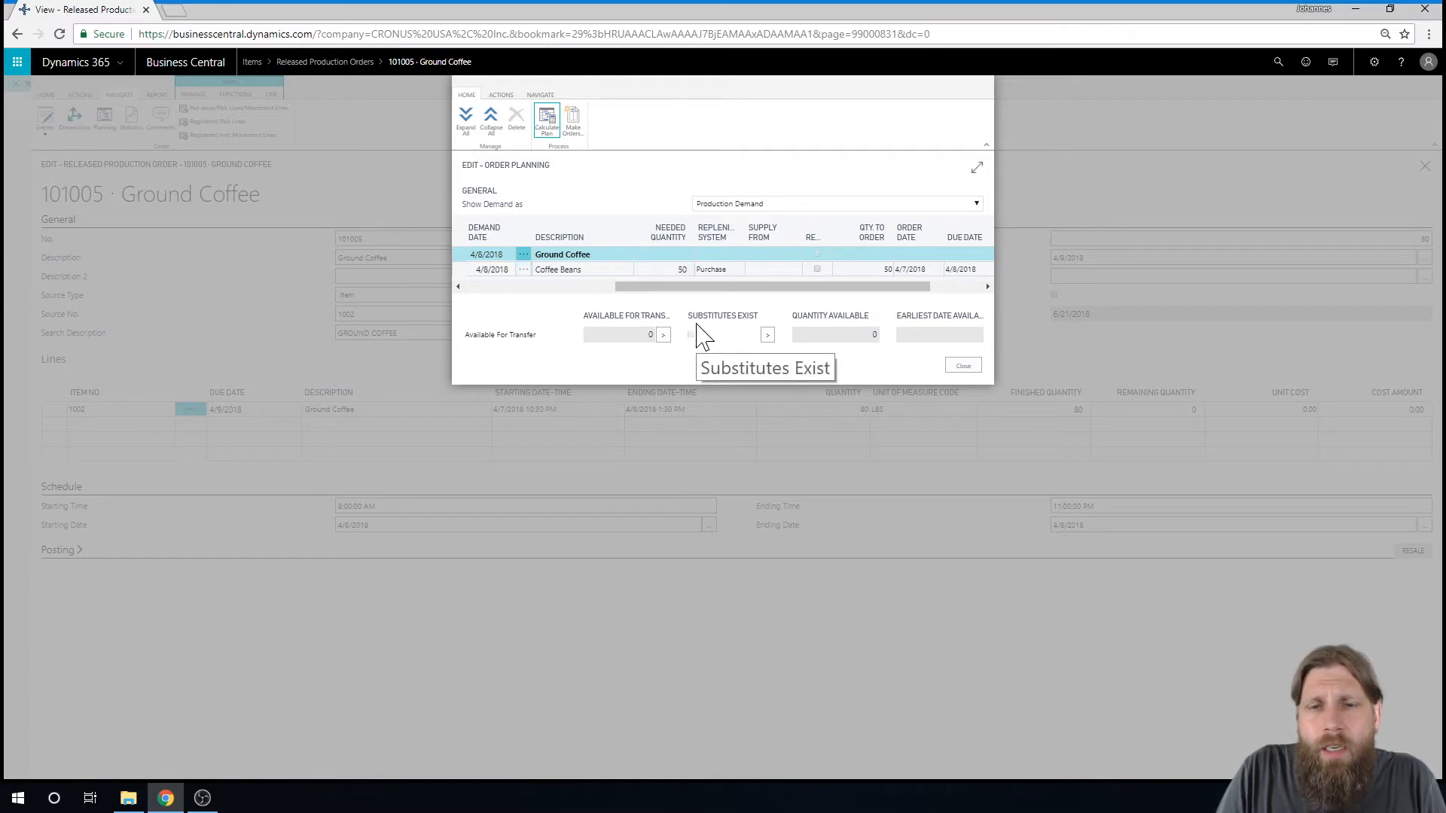
pyautogui.moveTo(1060, 449)
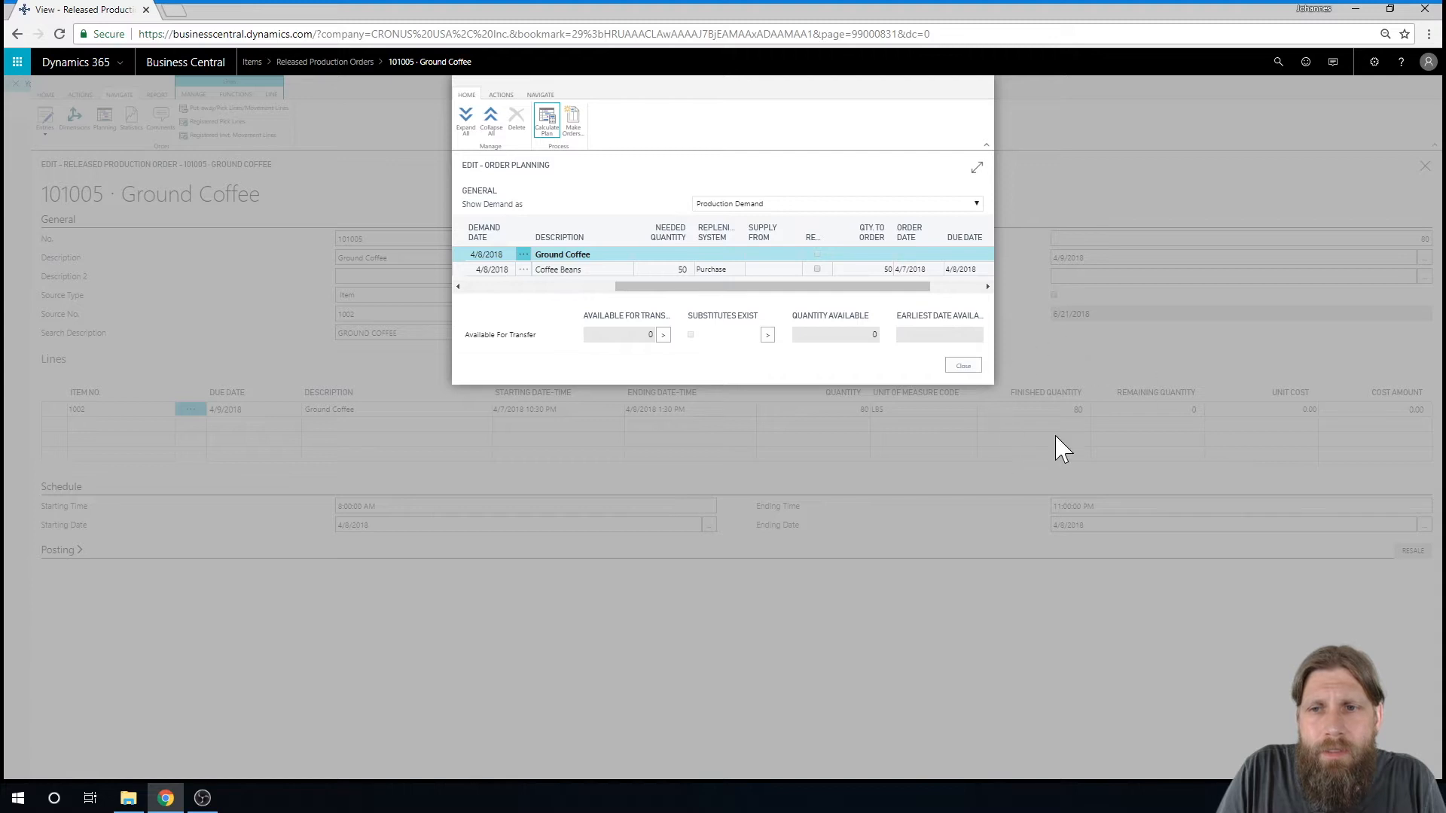
pyautogui.moveTo(634, 318)
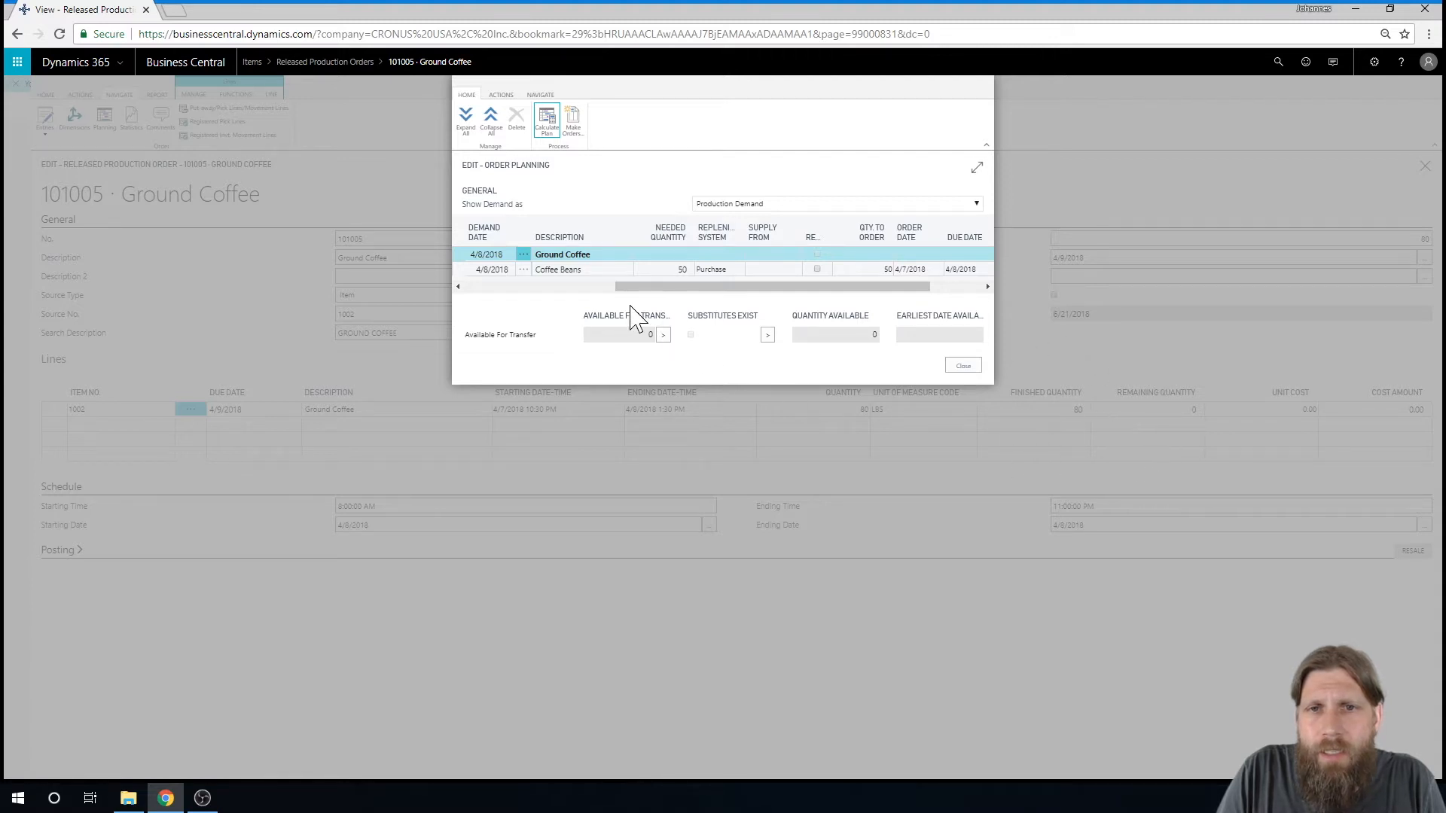
pyautogui.click(666, 268)
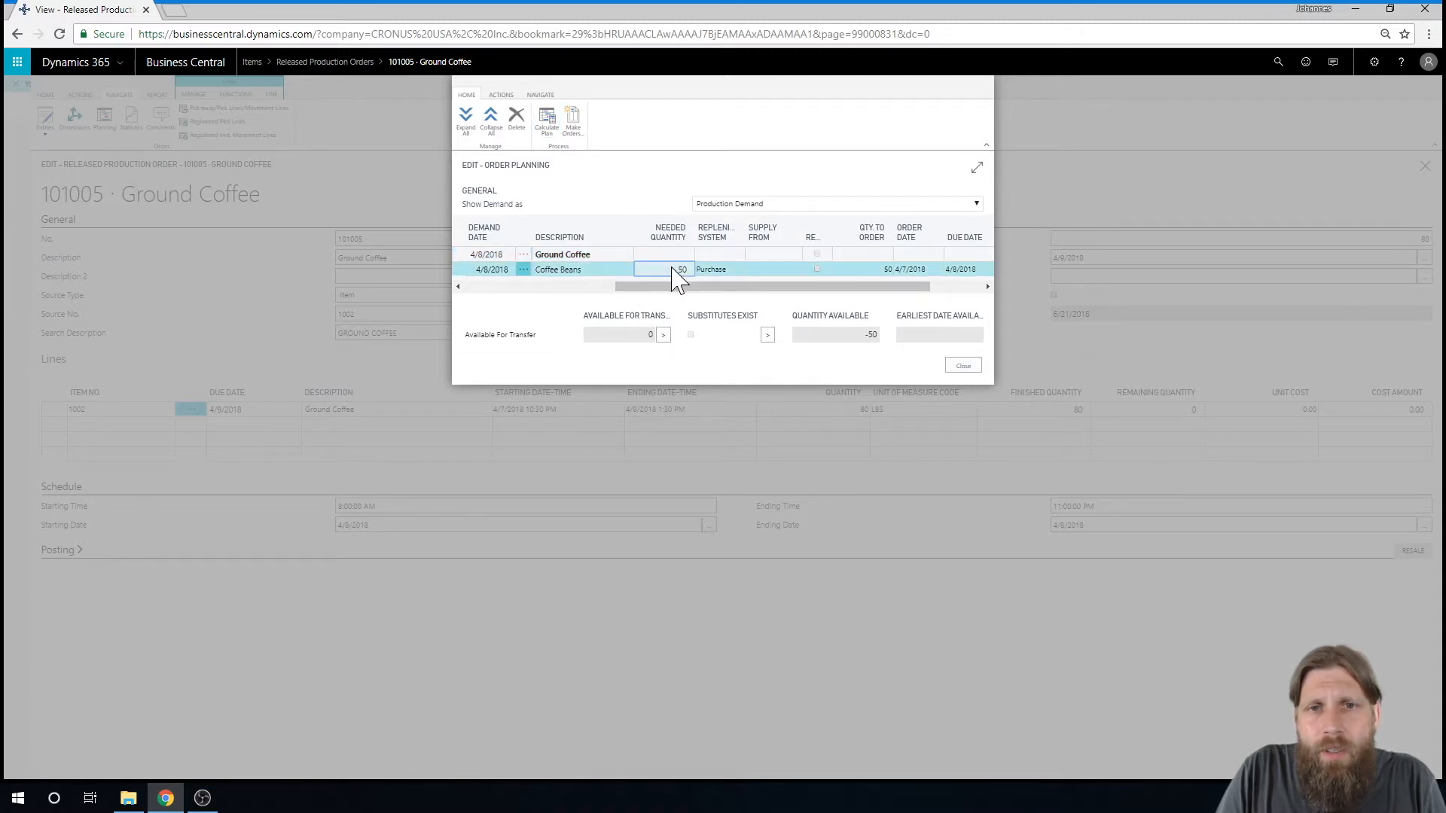
pyautogui.click(773, 268)
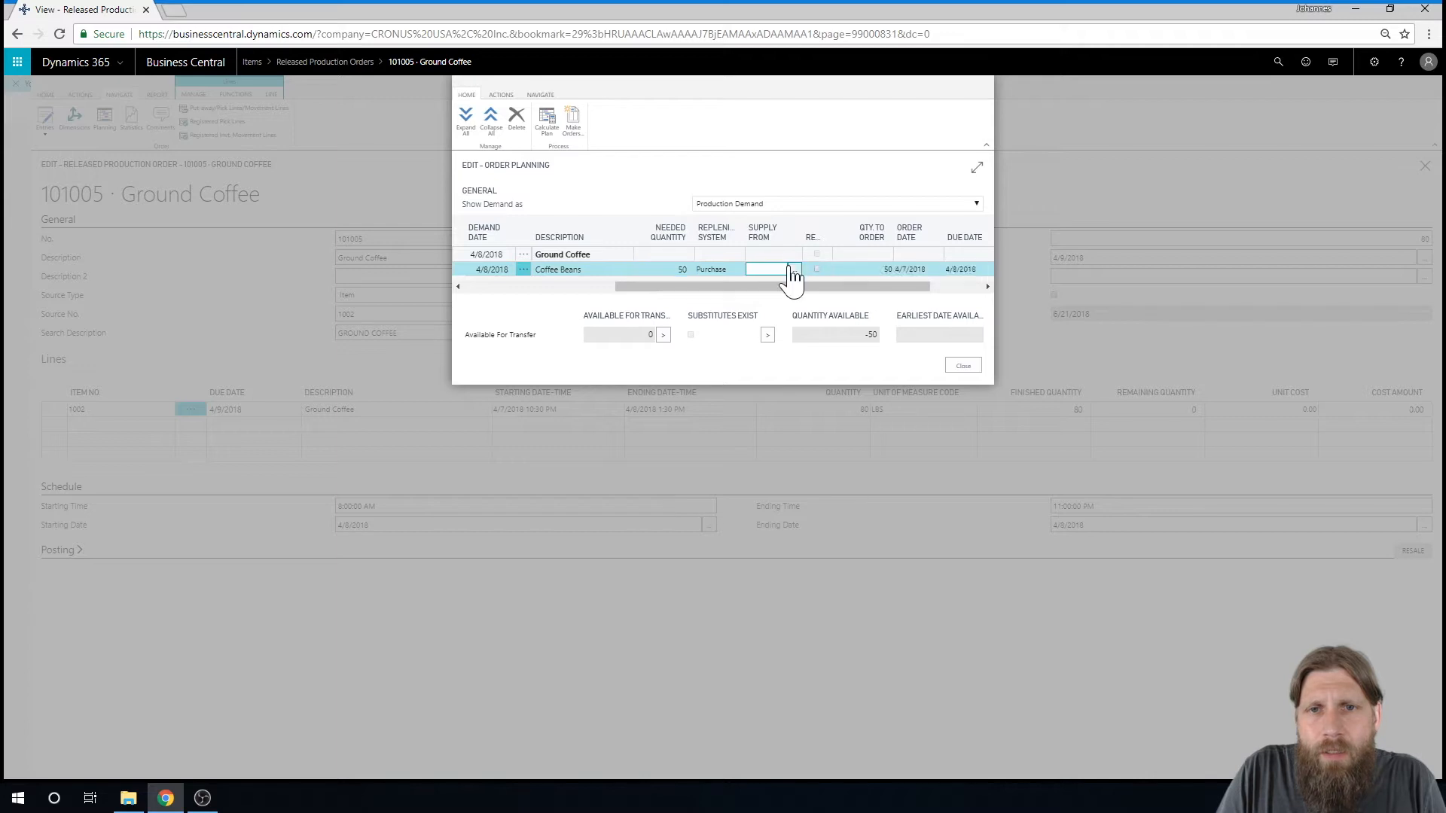
# Step: Choose vendor 10000 from the Item Vendor Catalog as Supply From for Coffee Beans
pyautogui.click(793, 269)
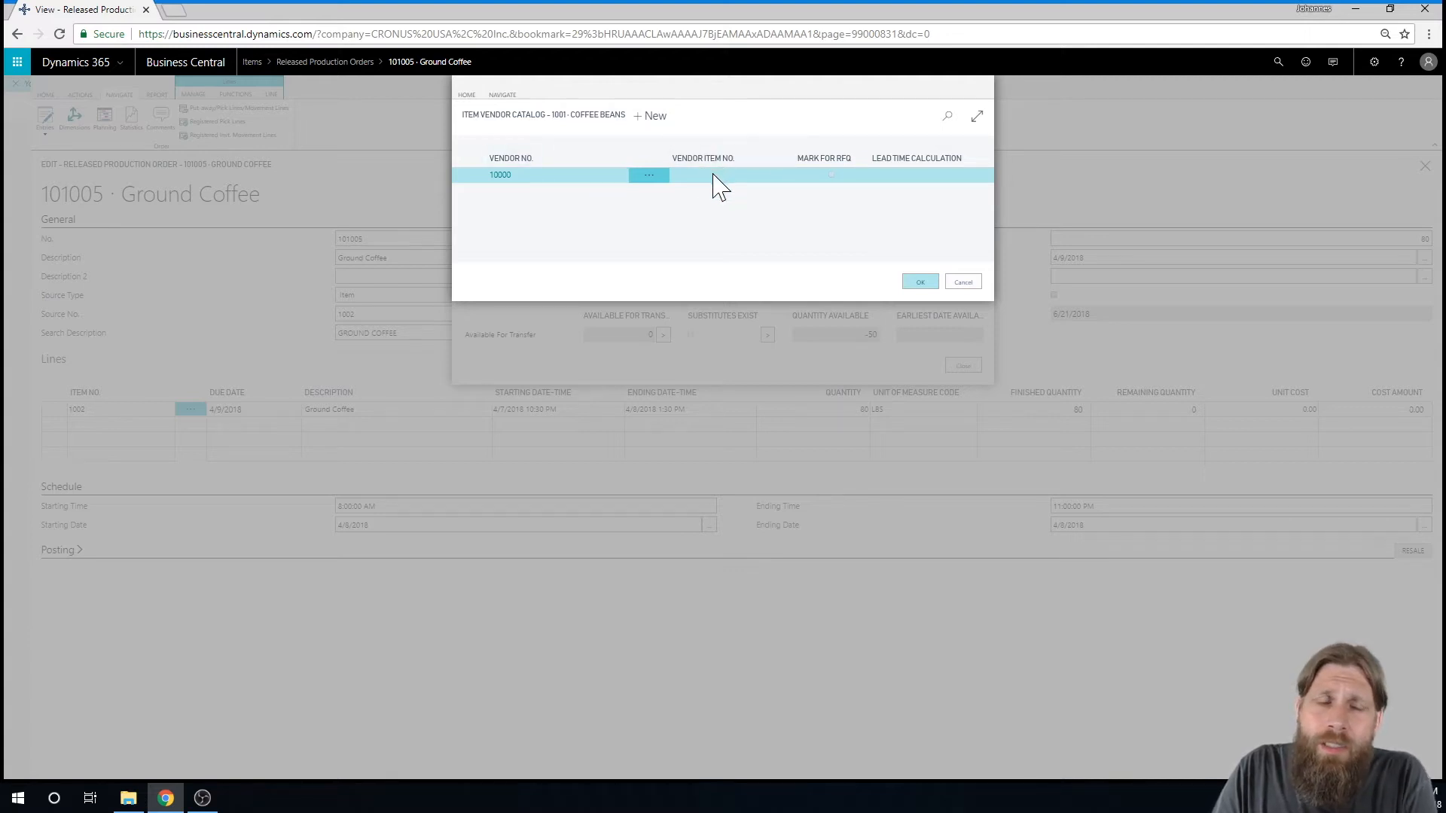
pyautogui.moveTo(581, 134)
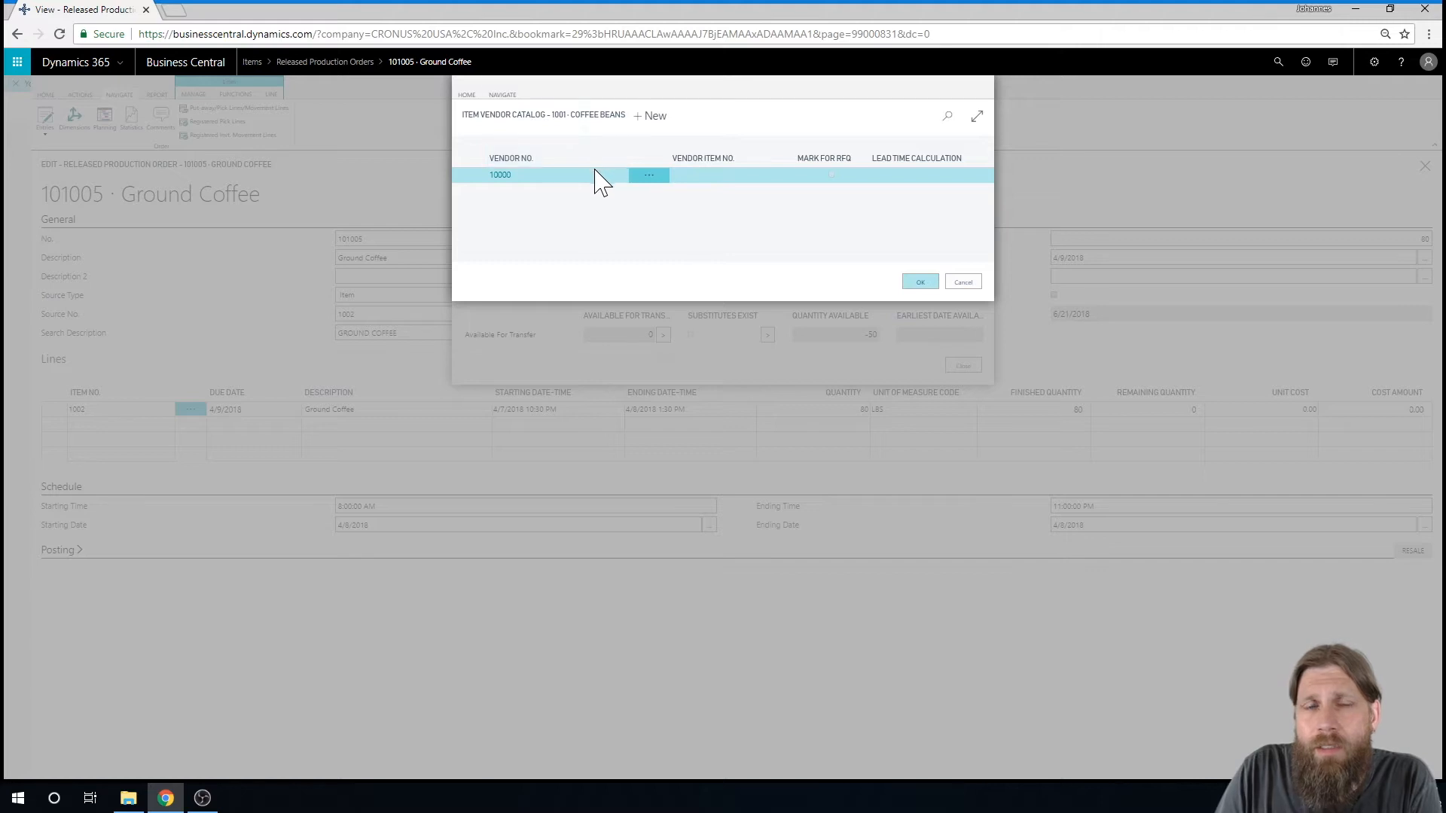
pyautogui.moveTo(950, 304)
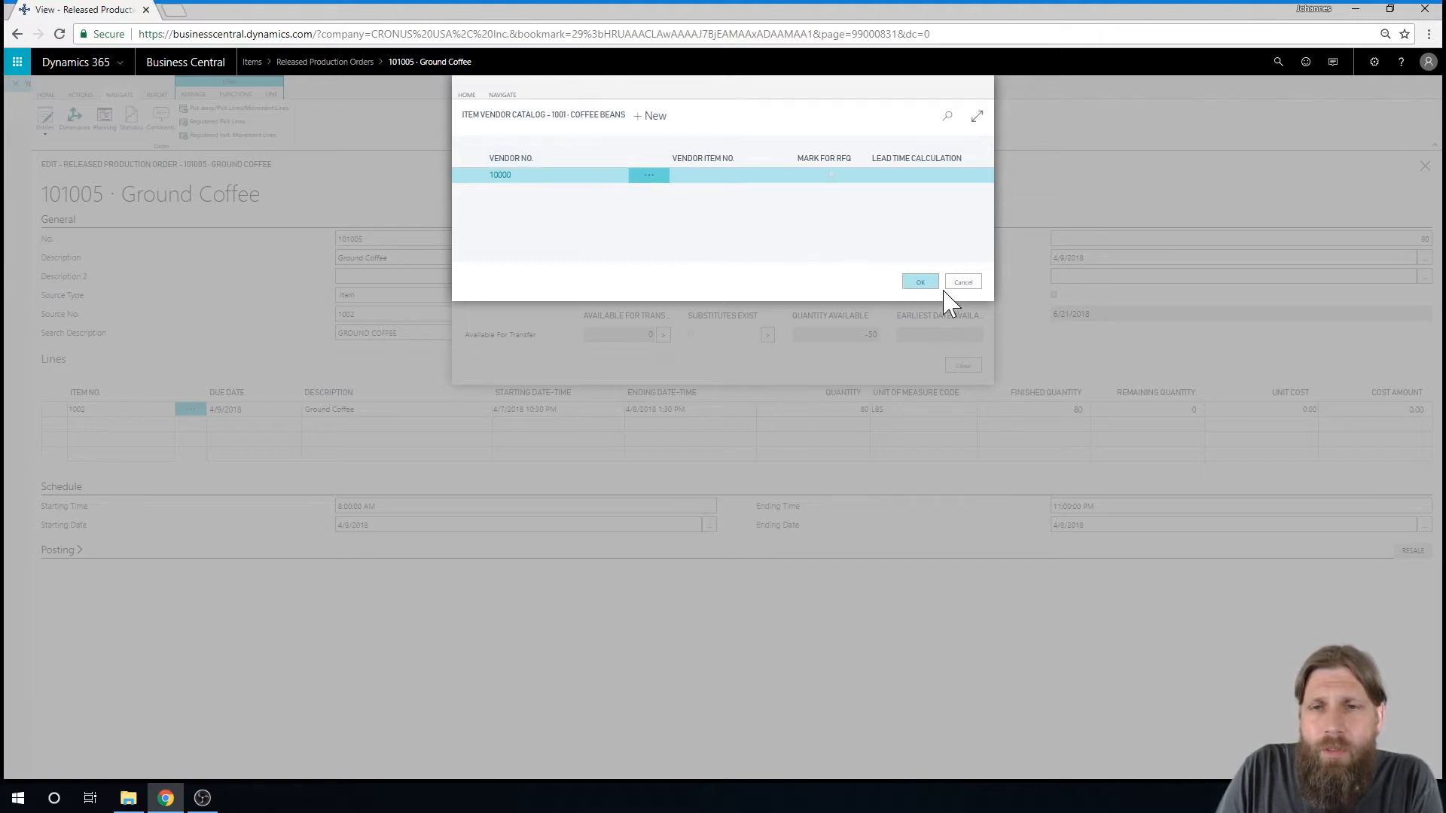
pyautogui.click(919, 282)
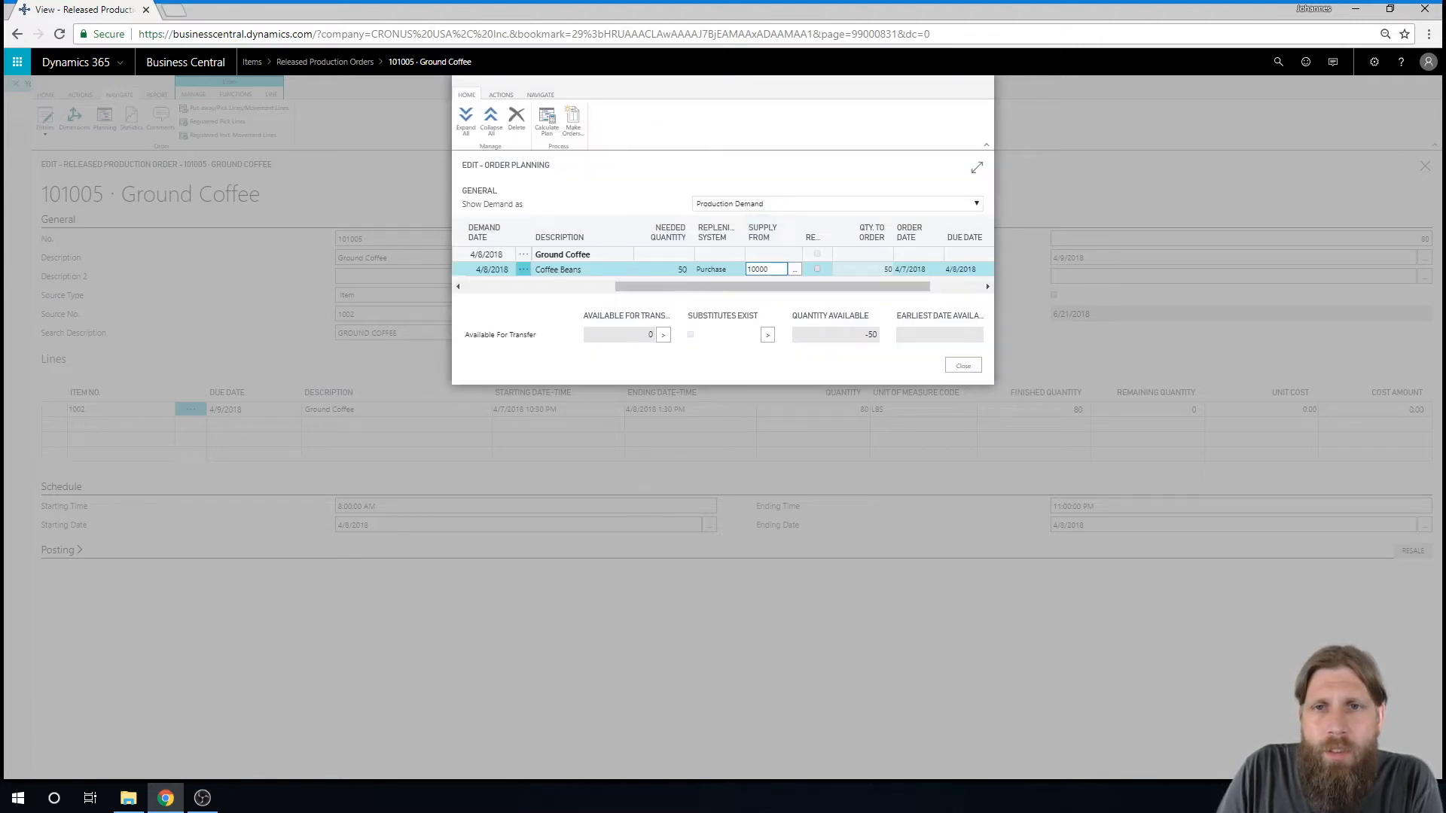
pyautogui.click(860, 269)
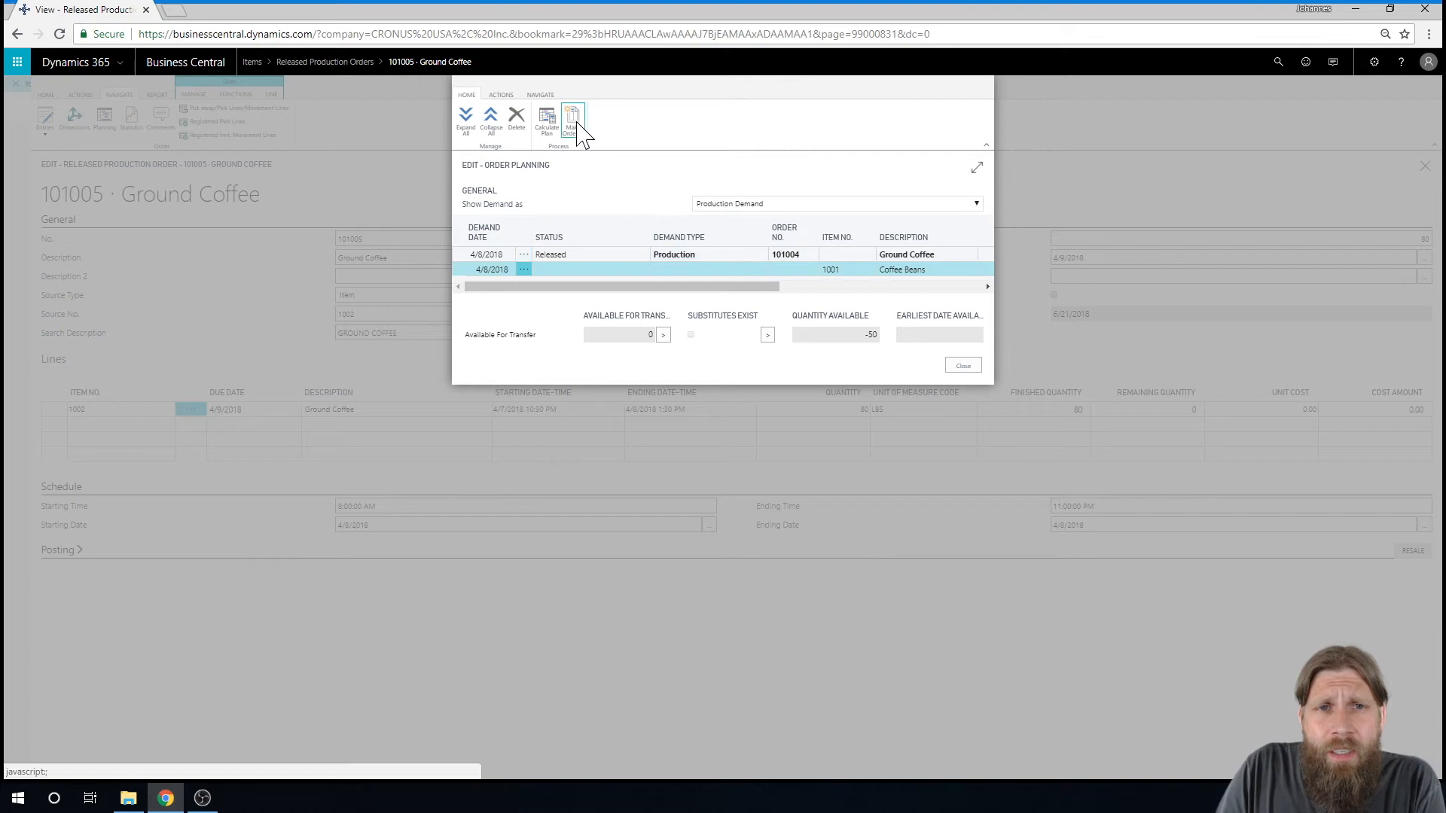
# Step: Make Purch. Orders for the active order, clearing the Order Planning demand
pyautogui.click(573, 121)
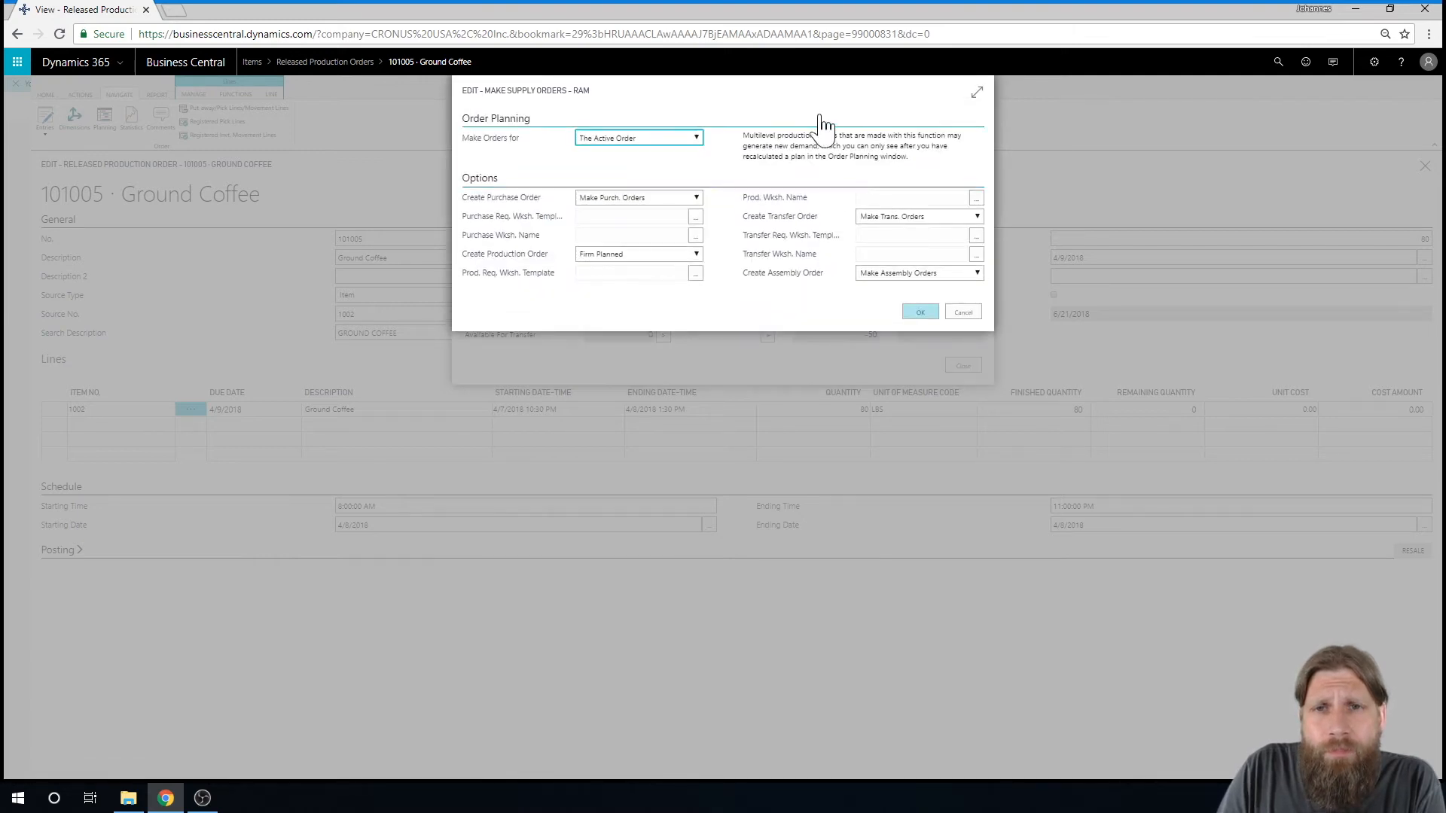
pyautogui.moveTo(807, 200)
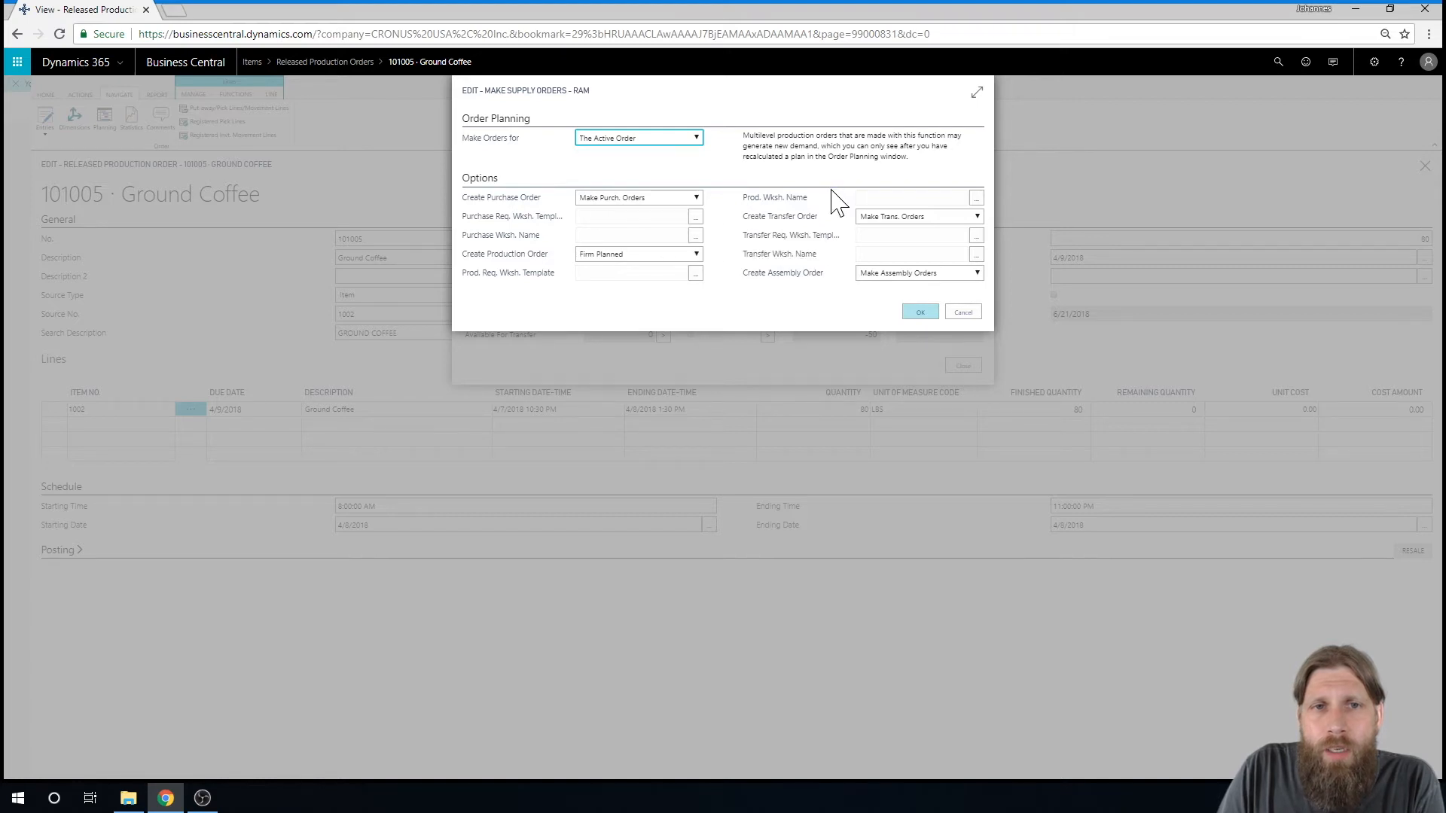
pyautogui.moveTo(551, 273)
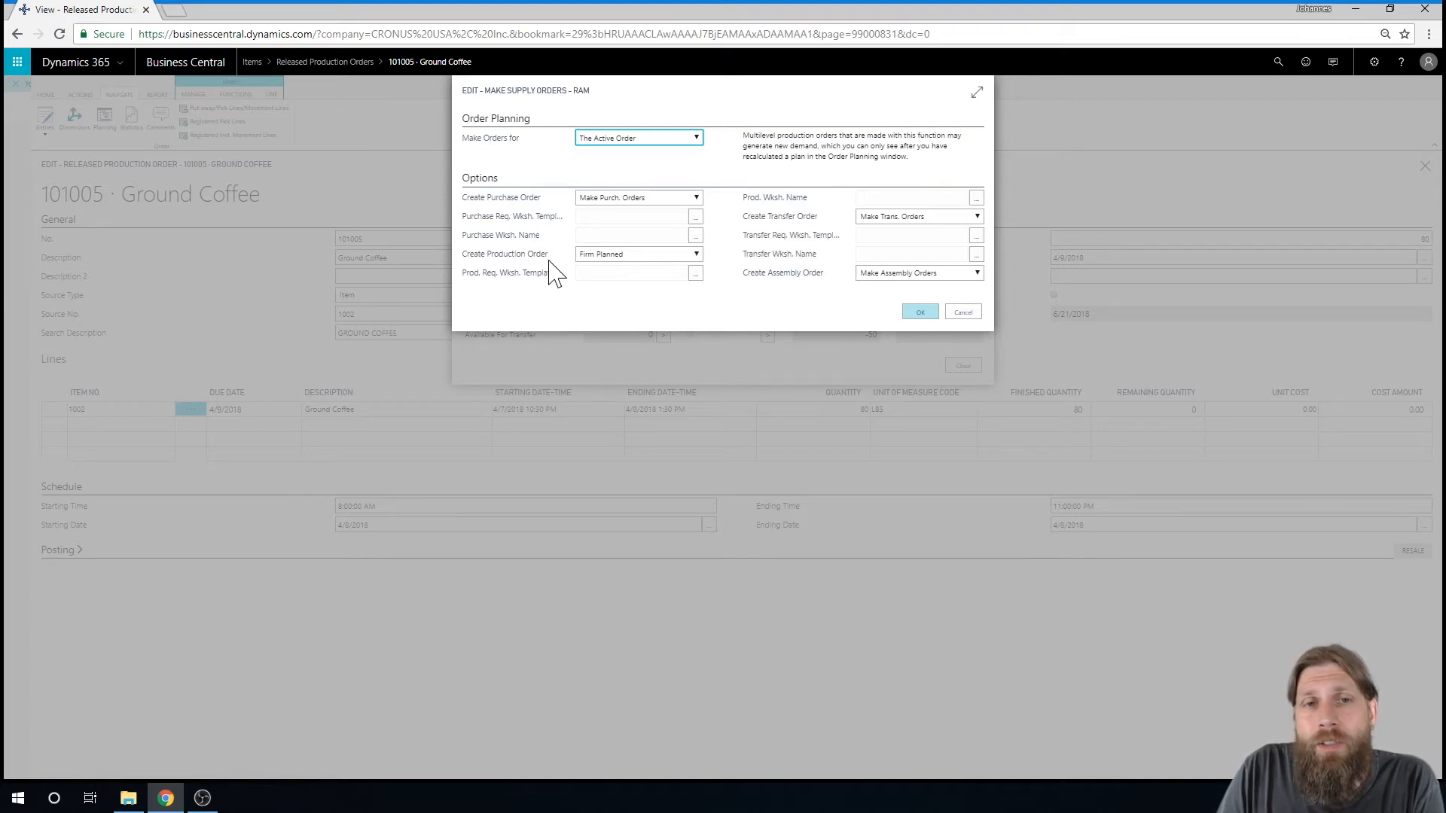
pyautogui.moveTo(636, 258)
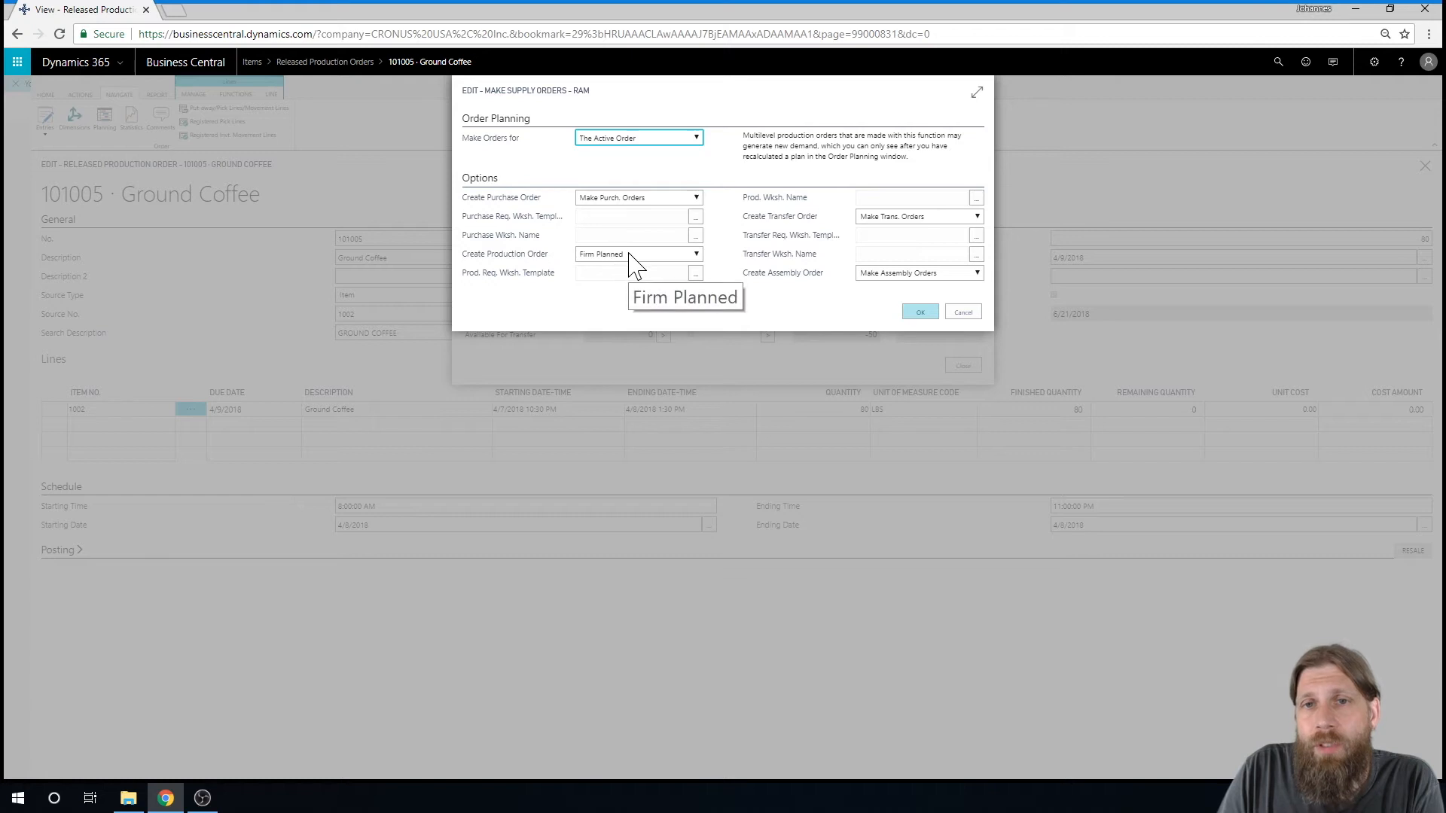
pyautogui.moveTo(922, 222)
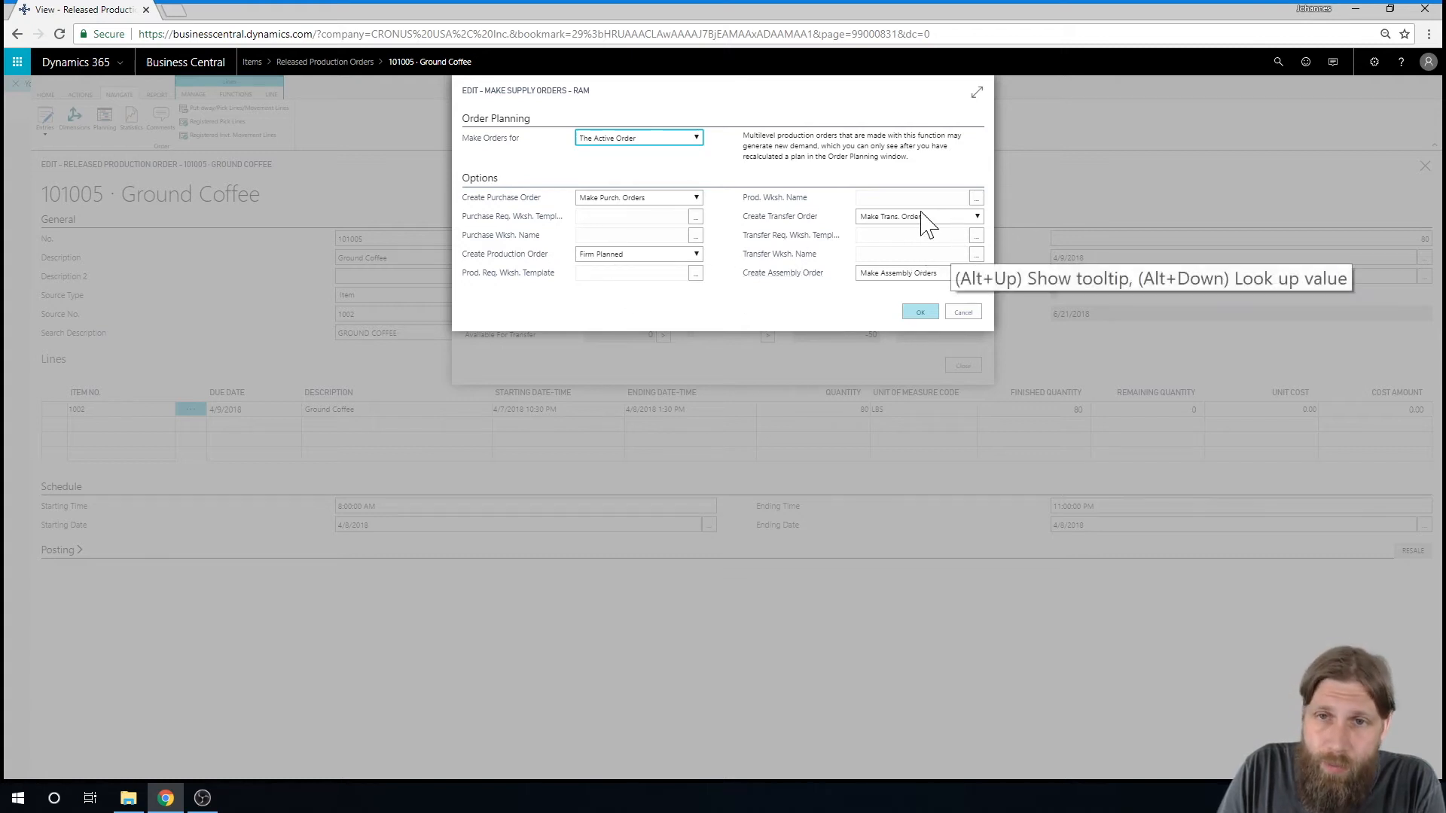
pyautogui.moveTo(827, 283)
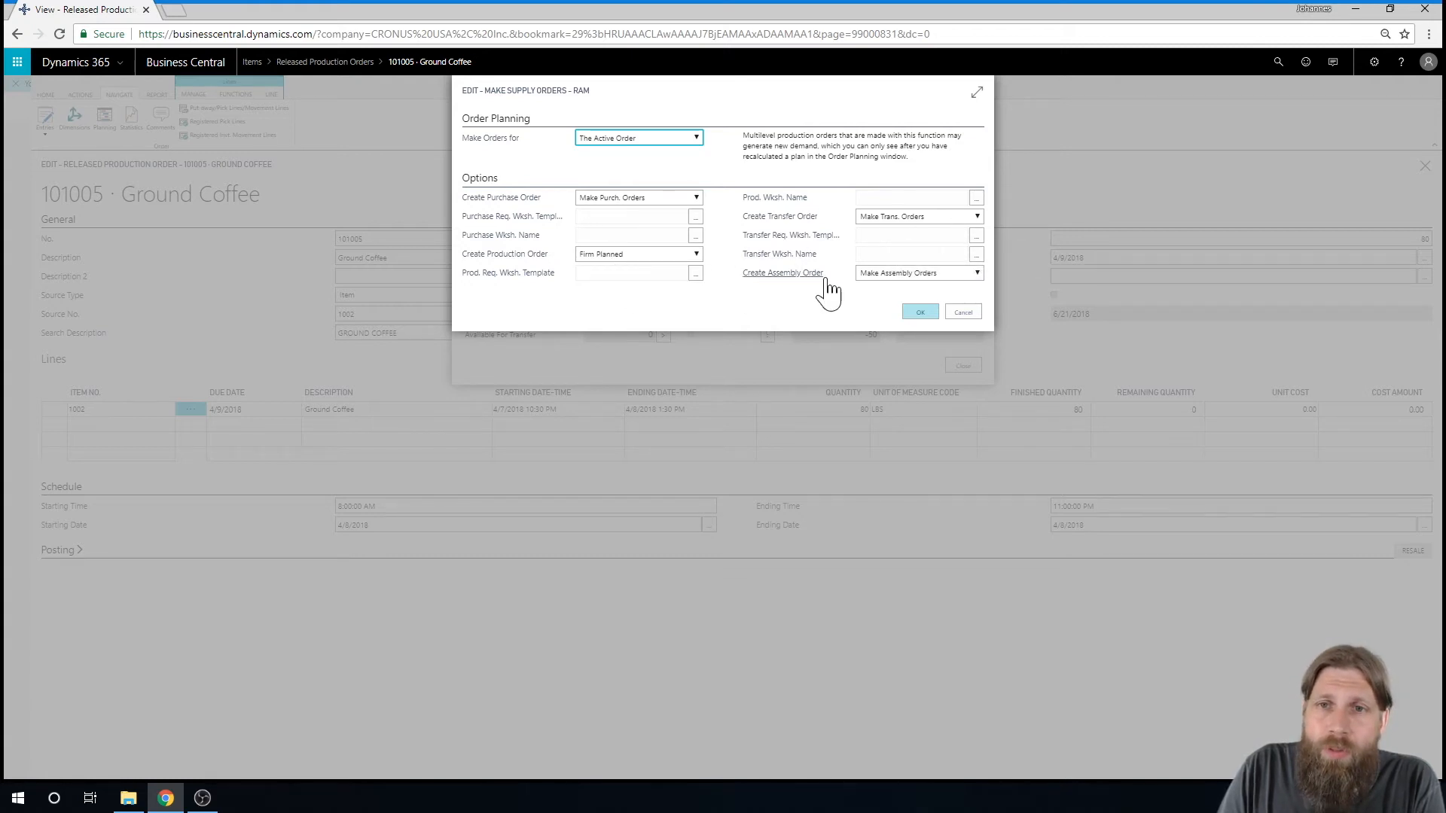
pyautogui.moveTo(747, 277)
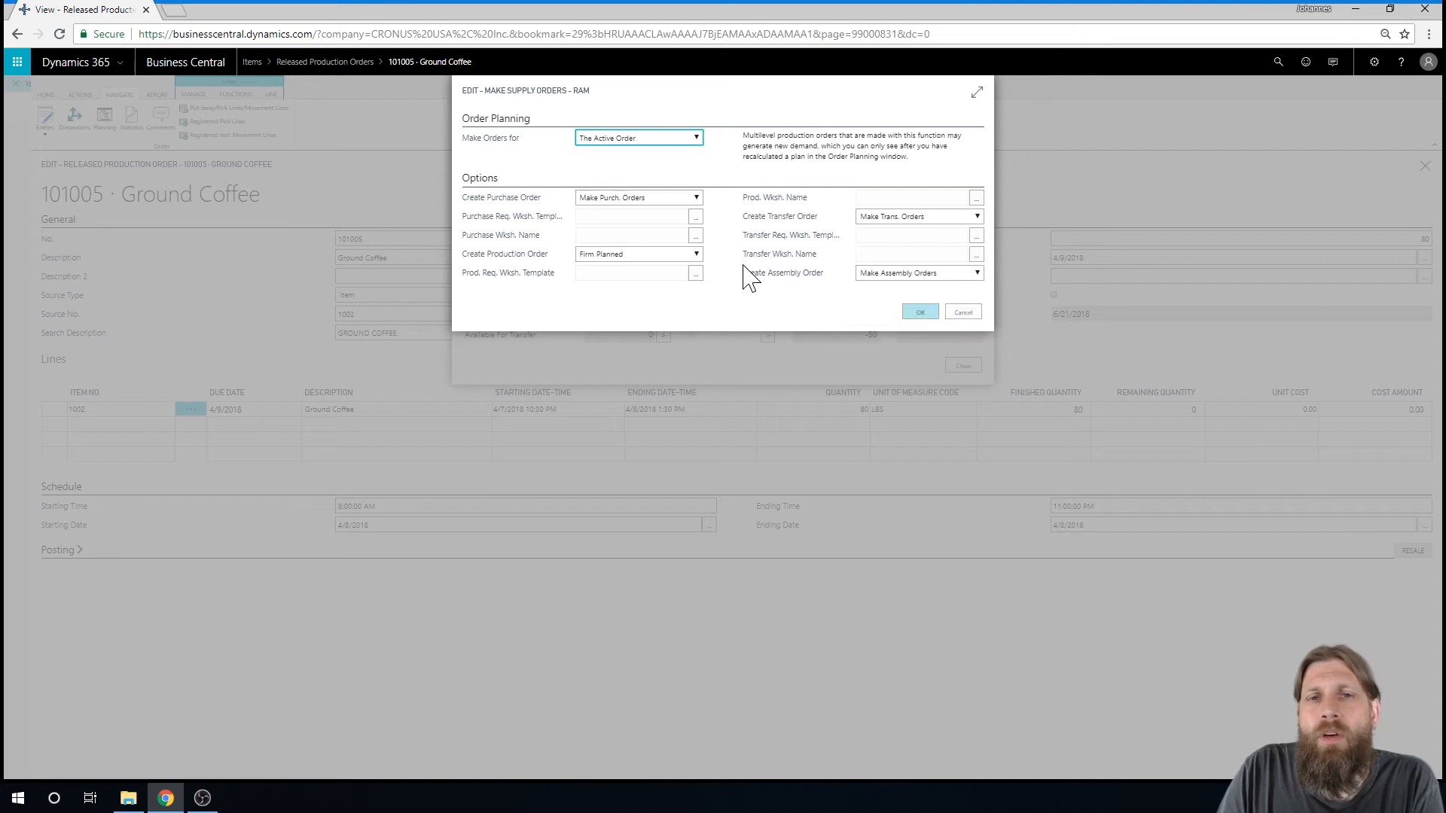
pyautogui.moveTo(816, 173)
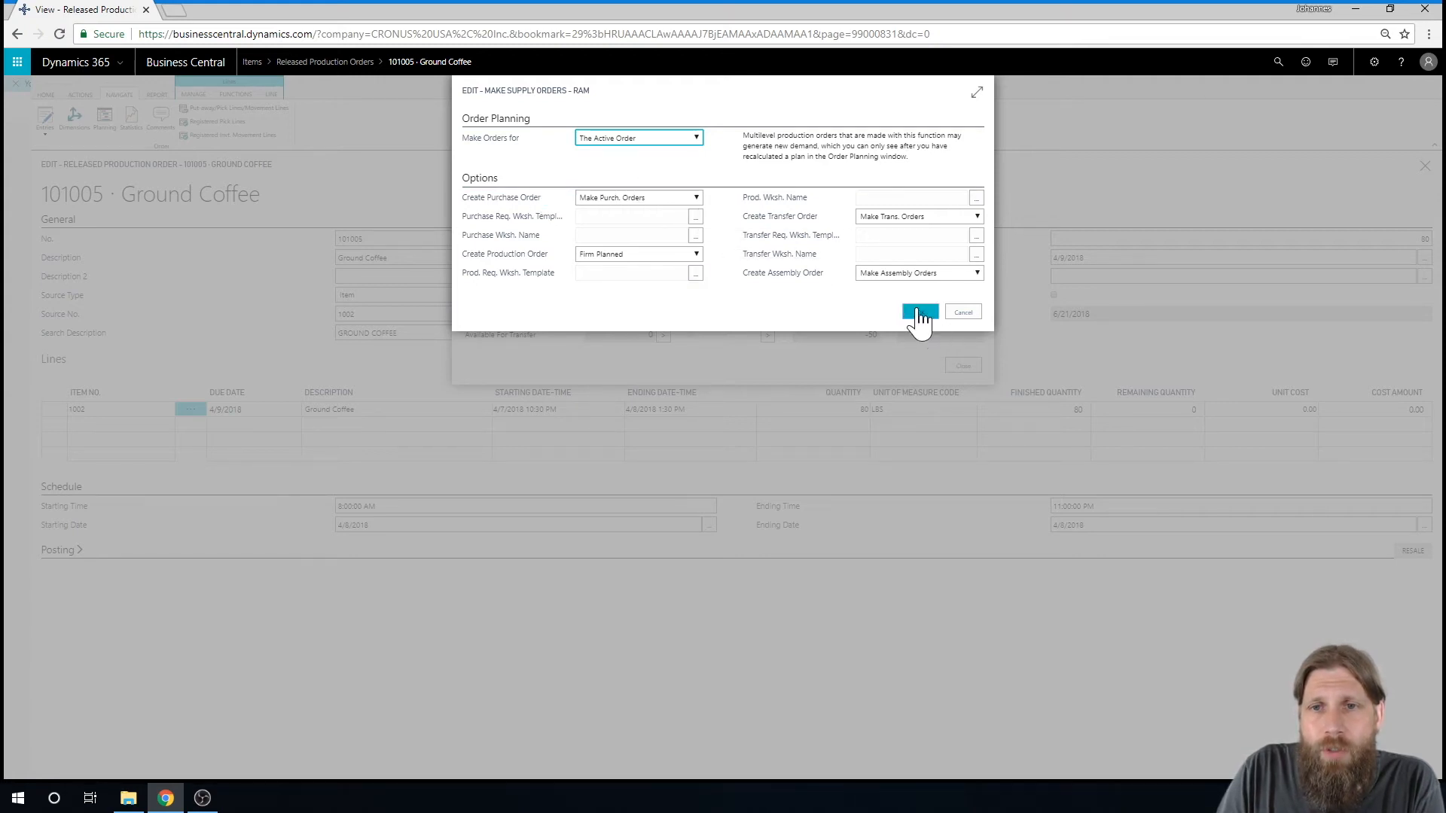
pyautogui.click(919, 312)
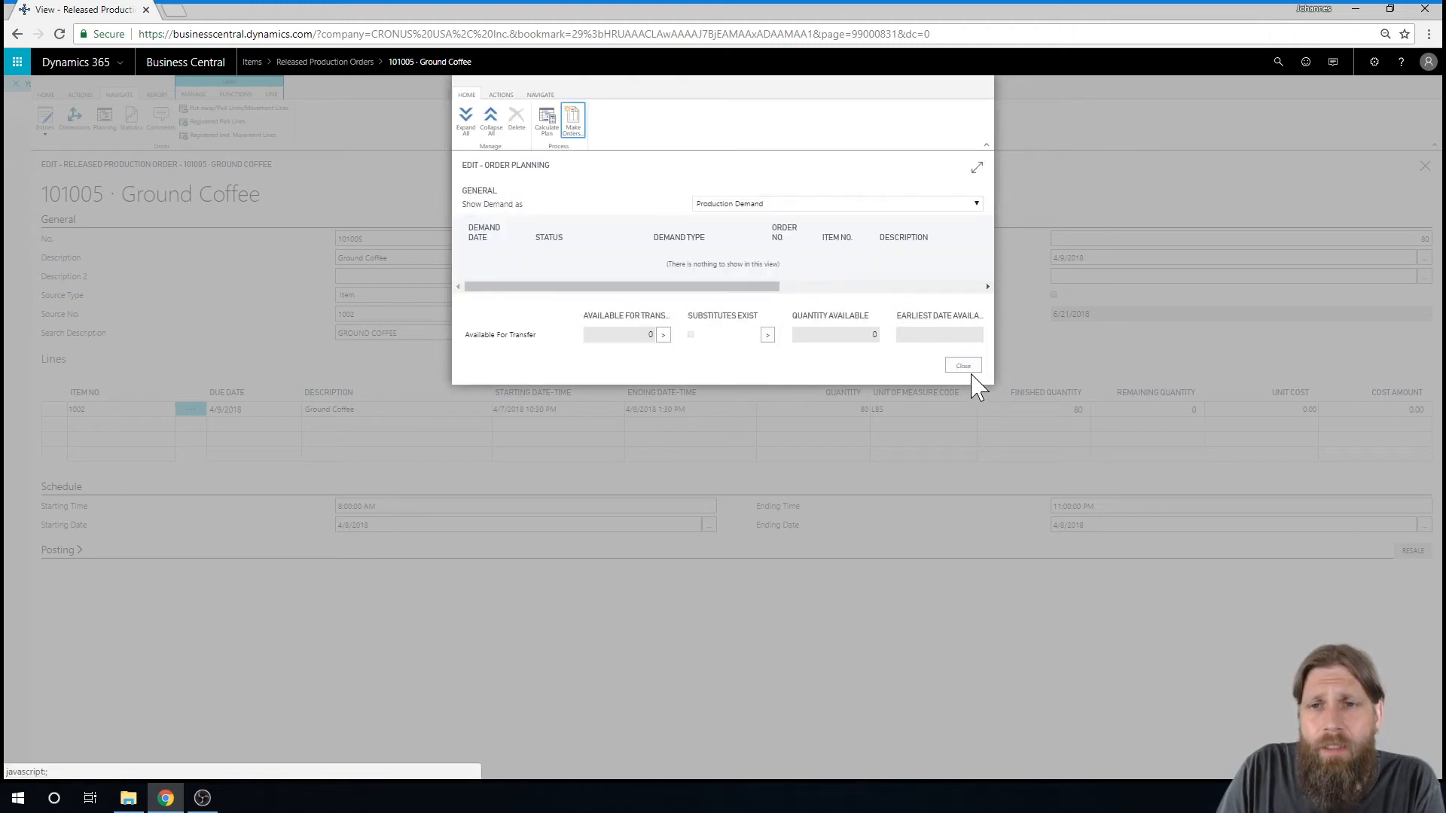
# Step: Close Order Planning and return to the Role Center home page
pyautogui.click(962, 365)
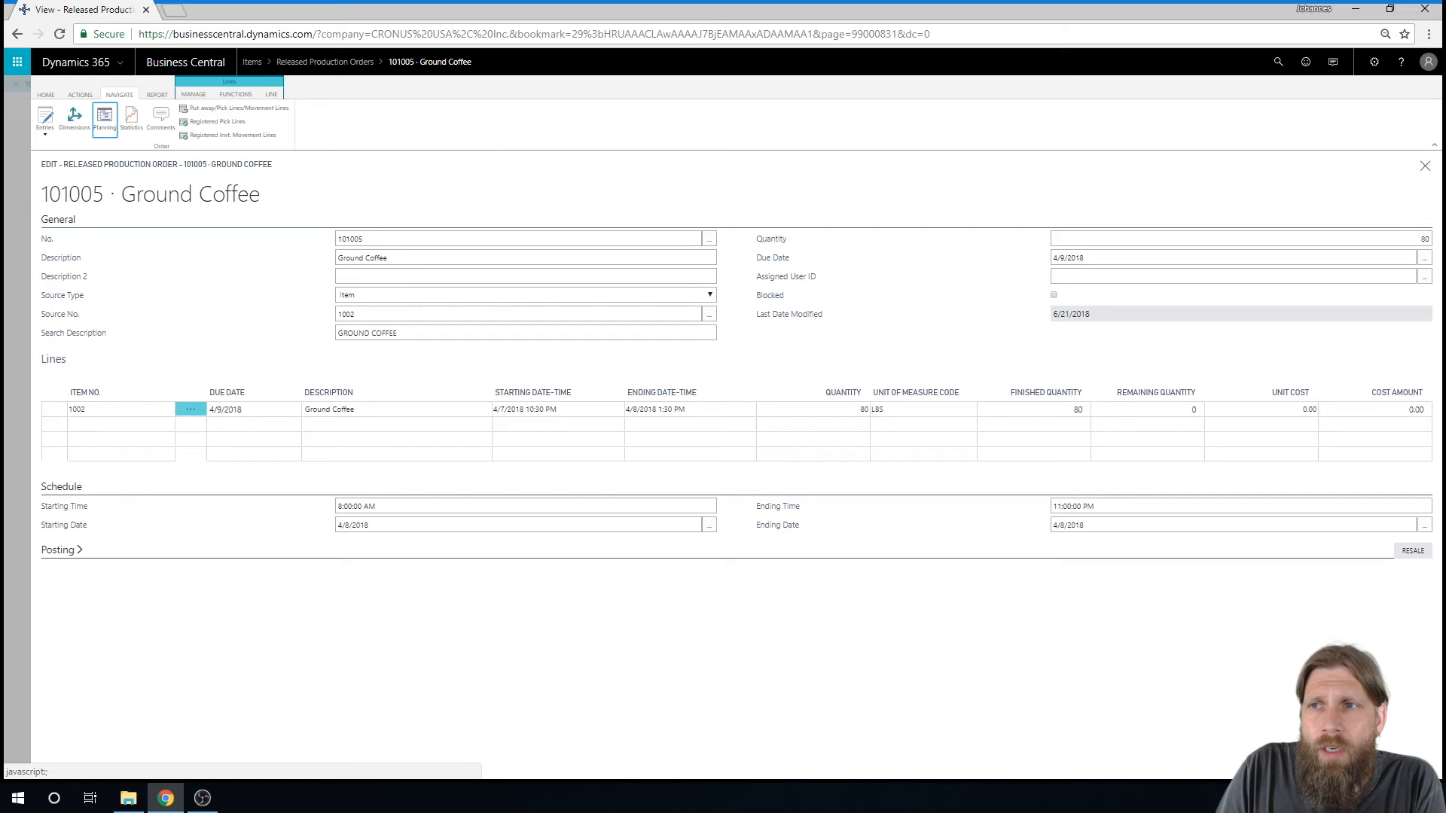
pyautogui.click(1423, 165)
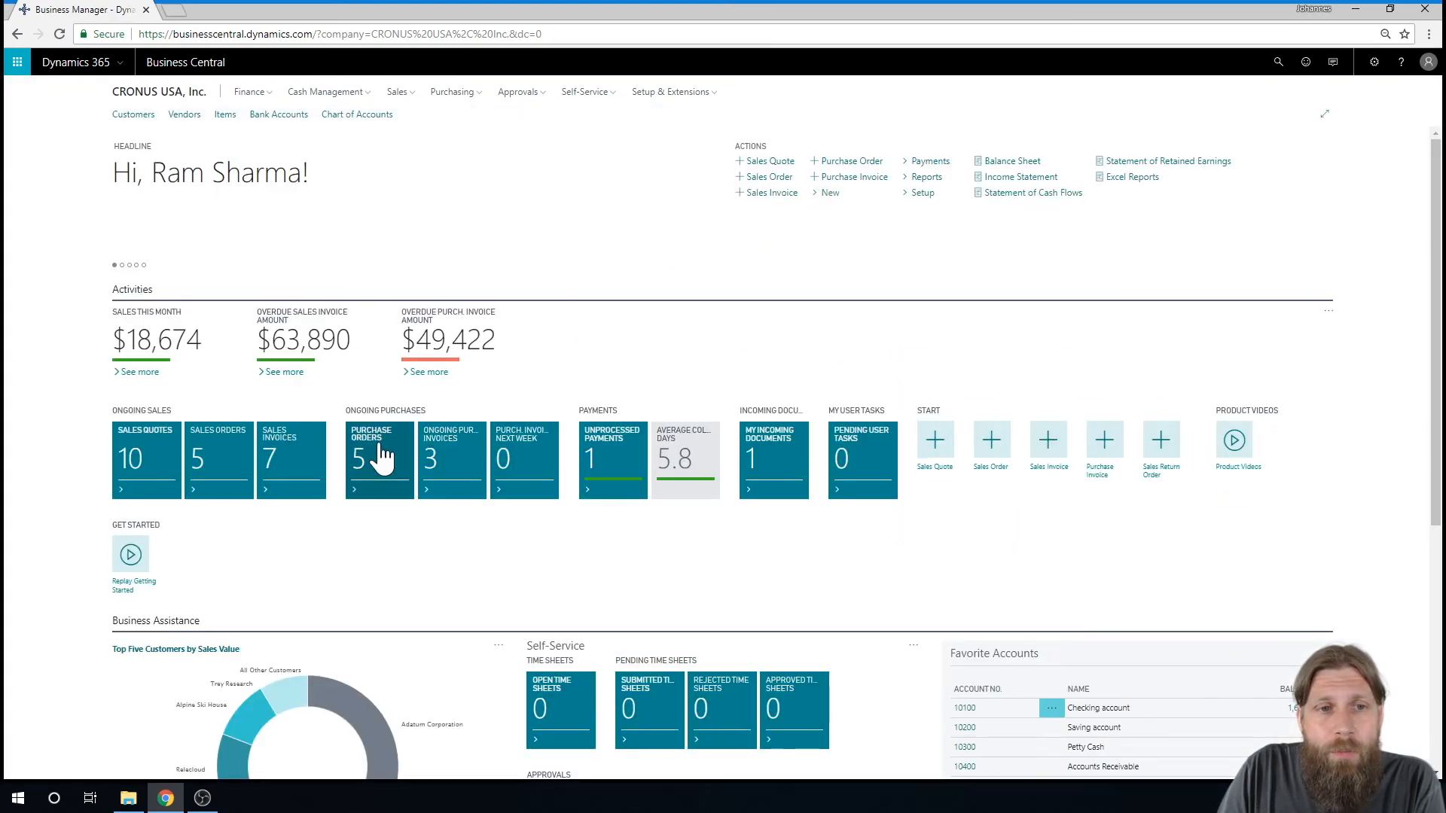
# Step: Show the Purchase Orders list including new order 106007 for Fabrikam, Inc
pyautogui.click(378, 460)
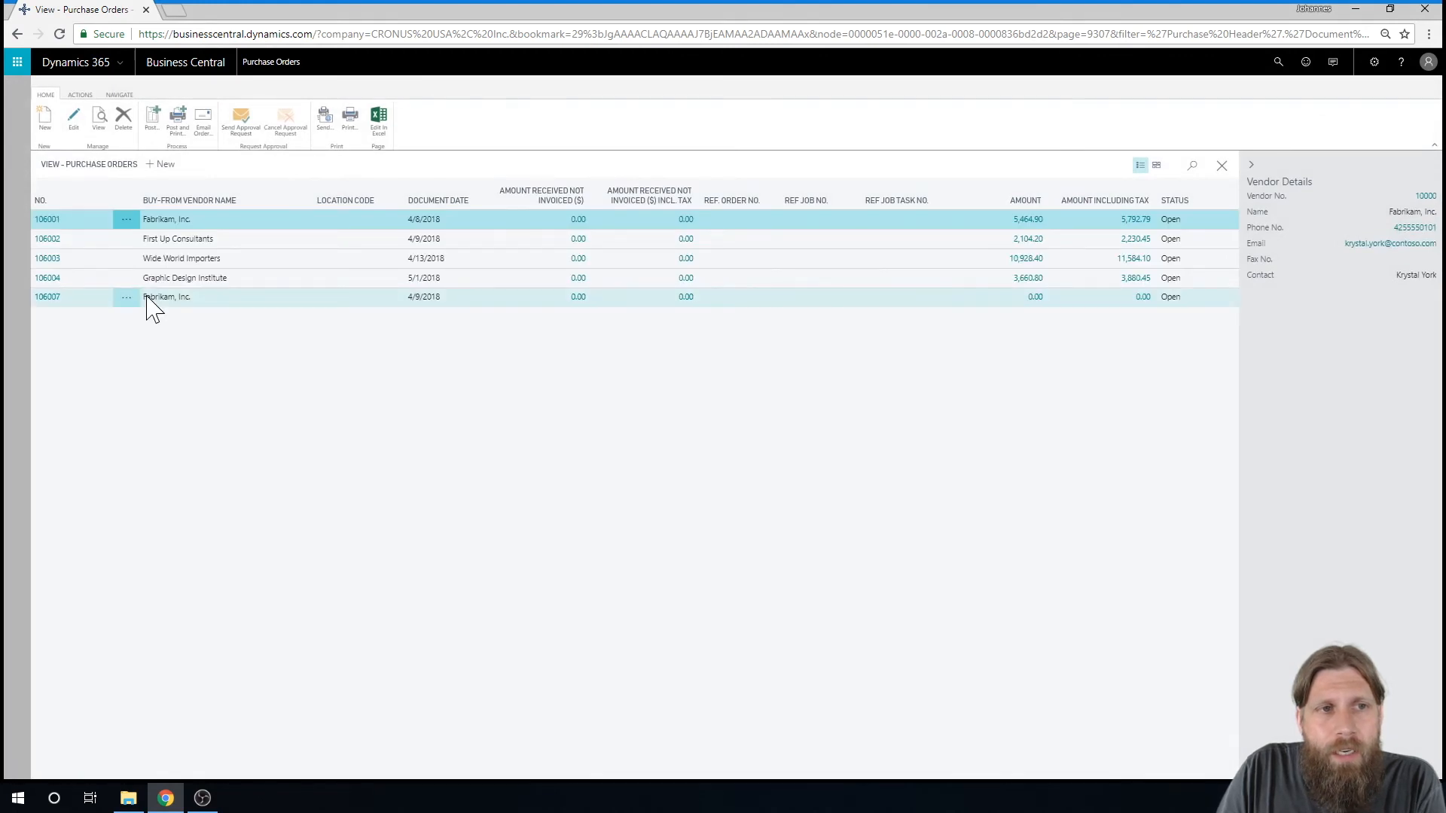
pyautogui.moveTo(96, 318)
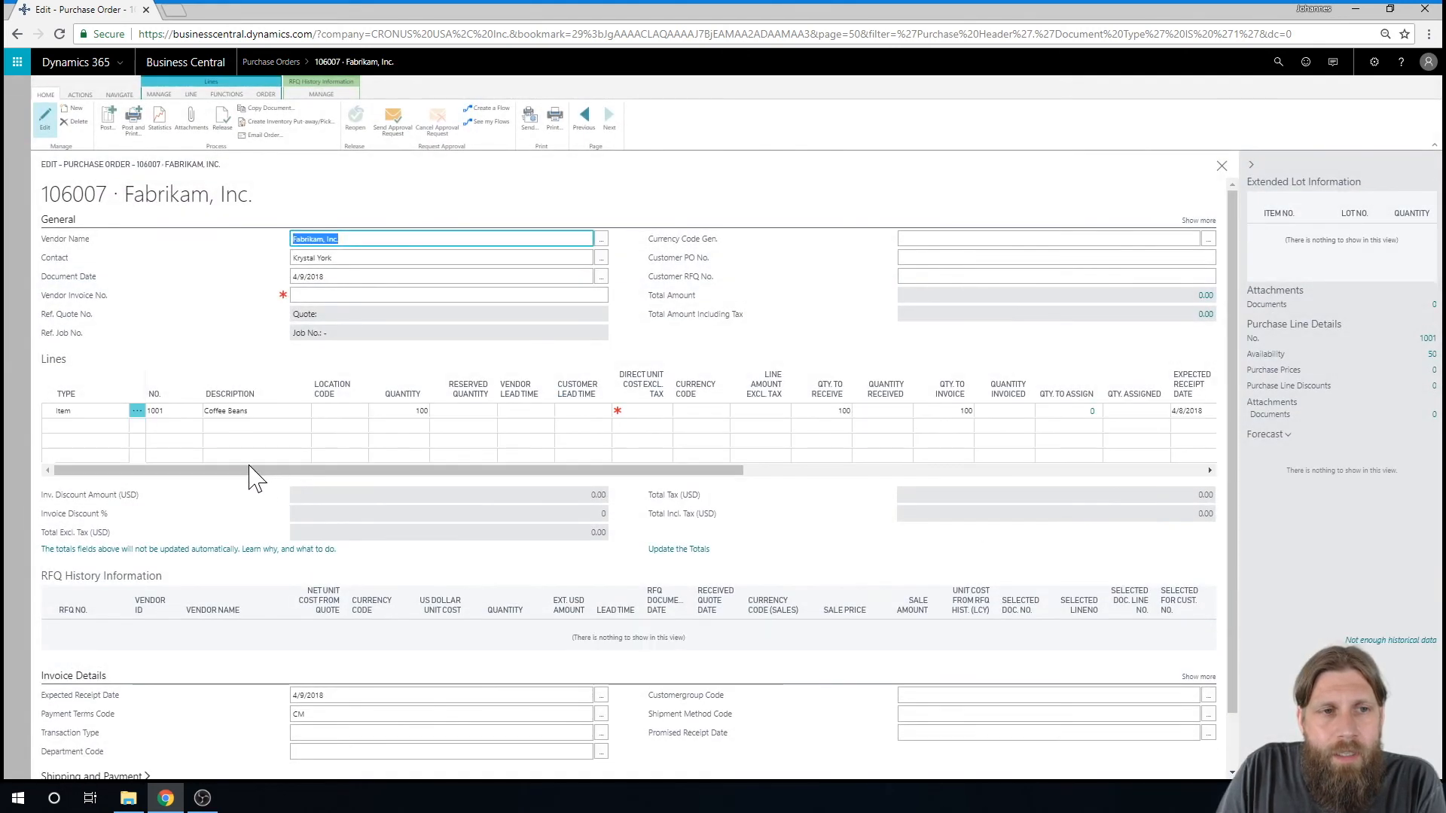
pyautogui.moveTo(579, 389)
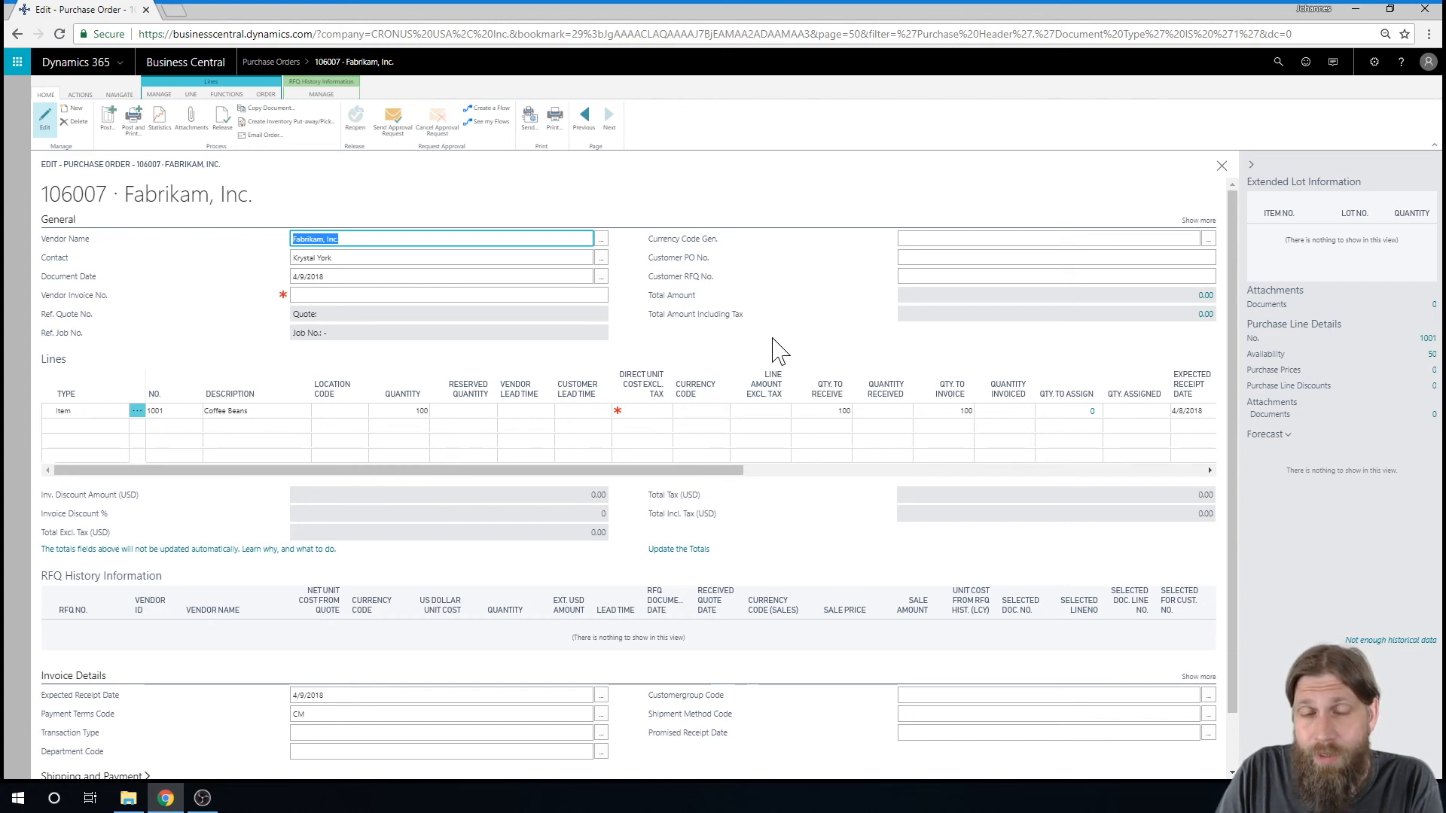
pyautogui.moveTo(761, 306)
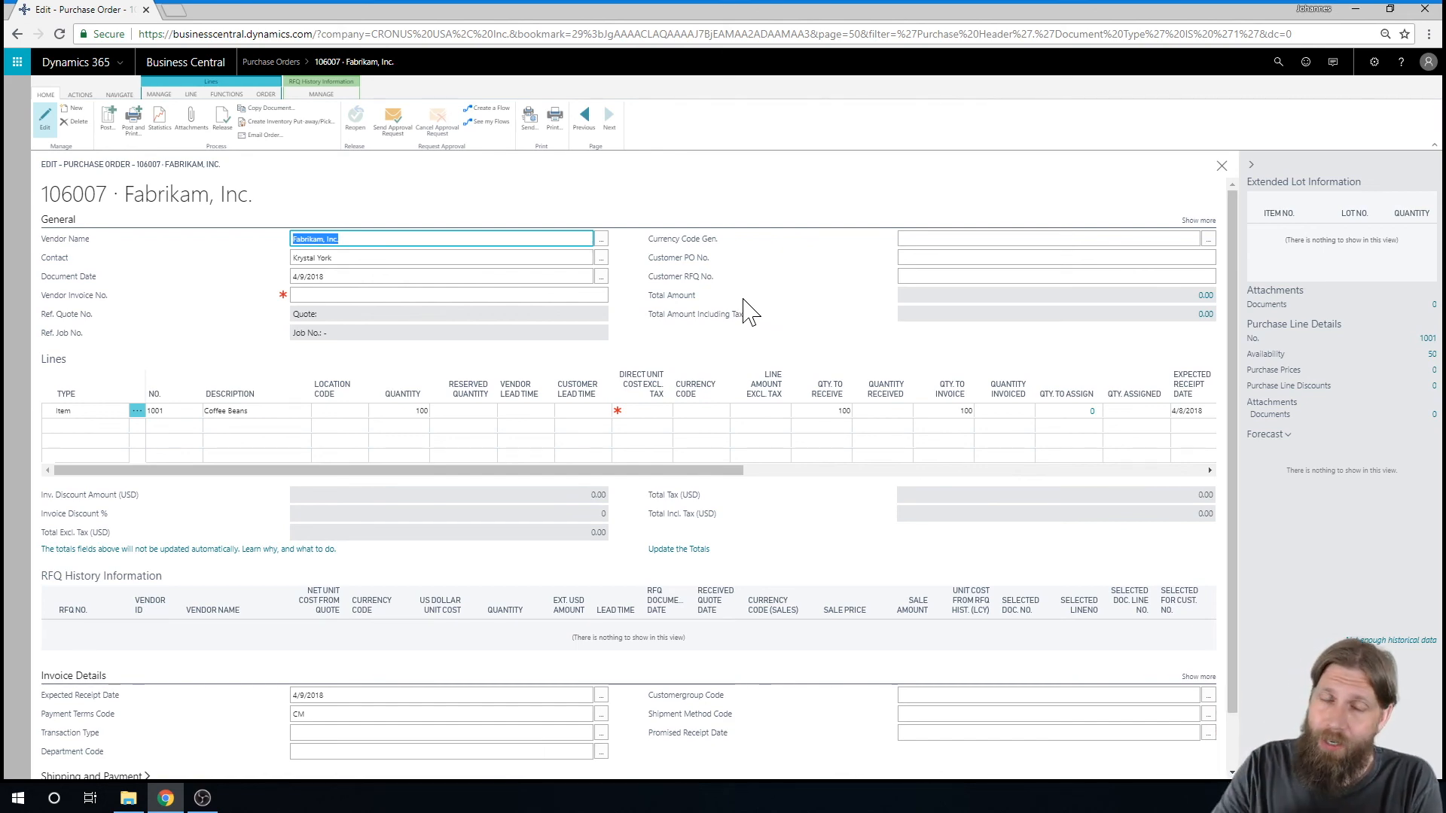
pyautogui.moveTo(14, 530)
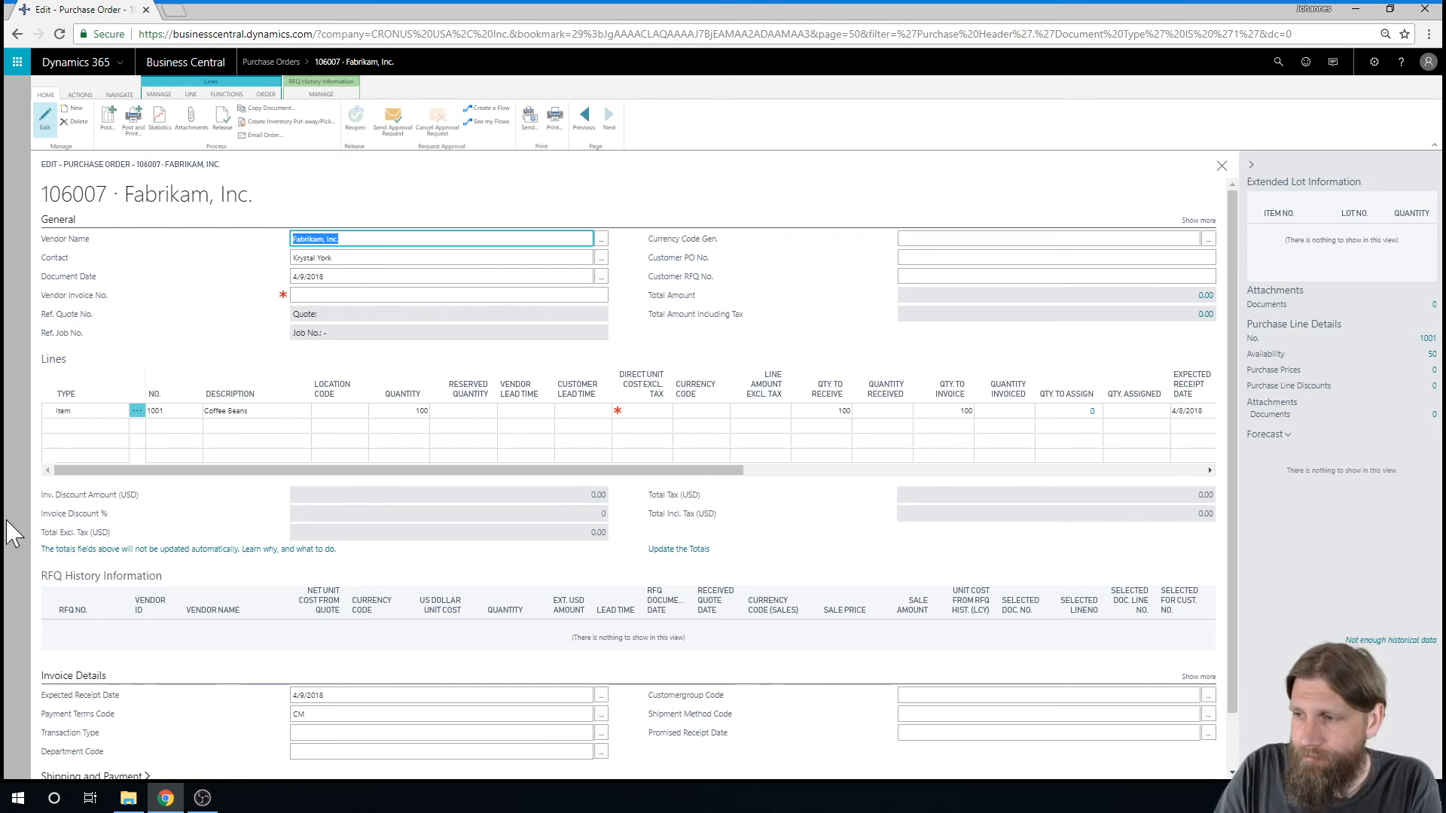